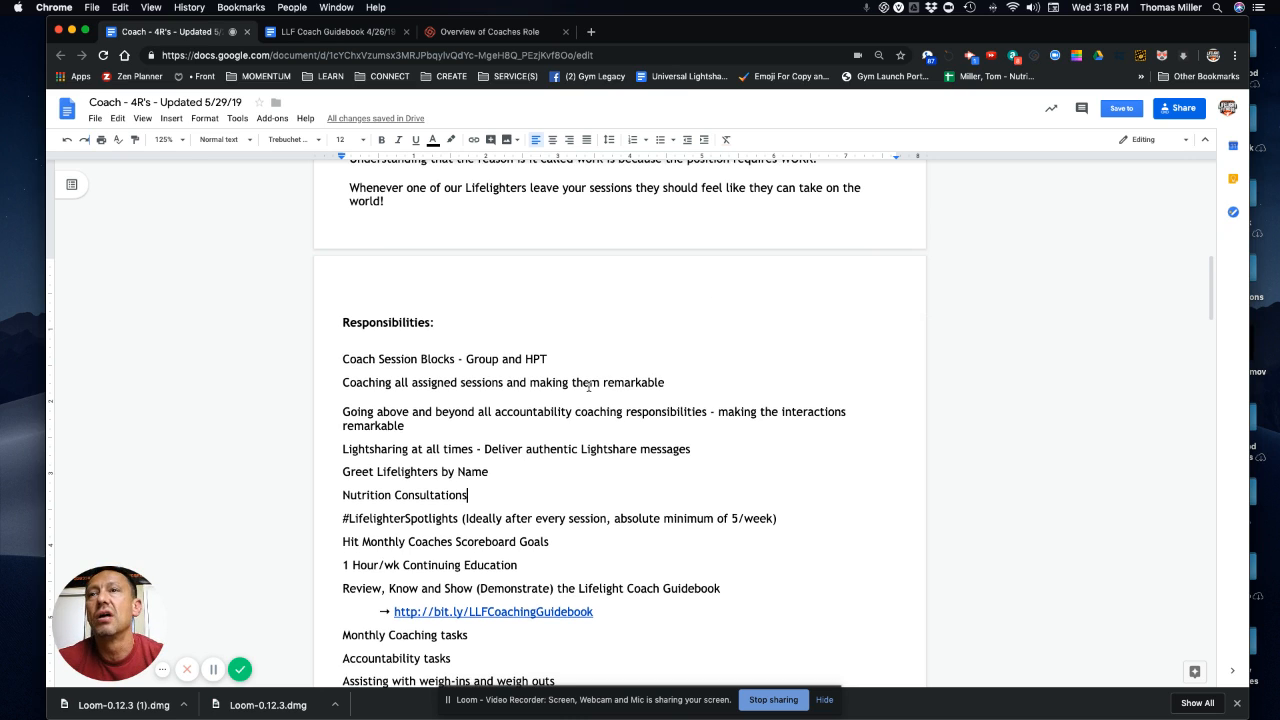
Scroll through the Responsibilities list to the cleanup item and the Sales Opportunities section.
scroll("down", 3)
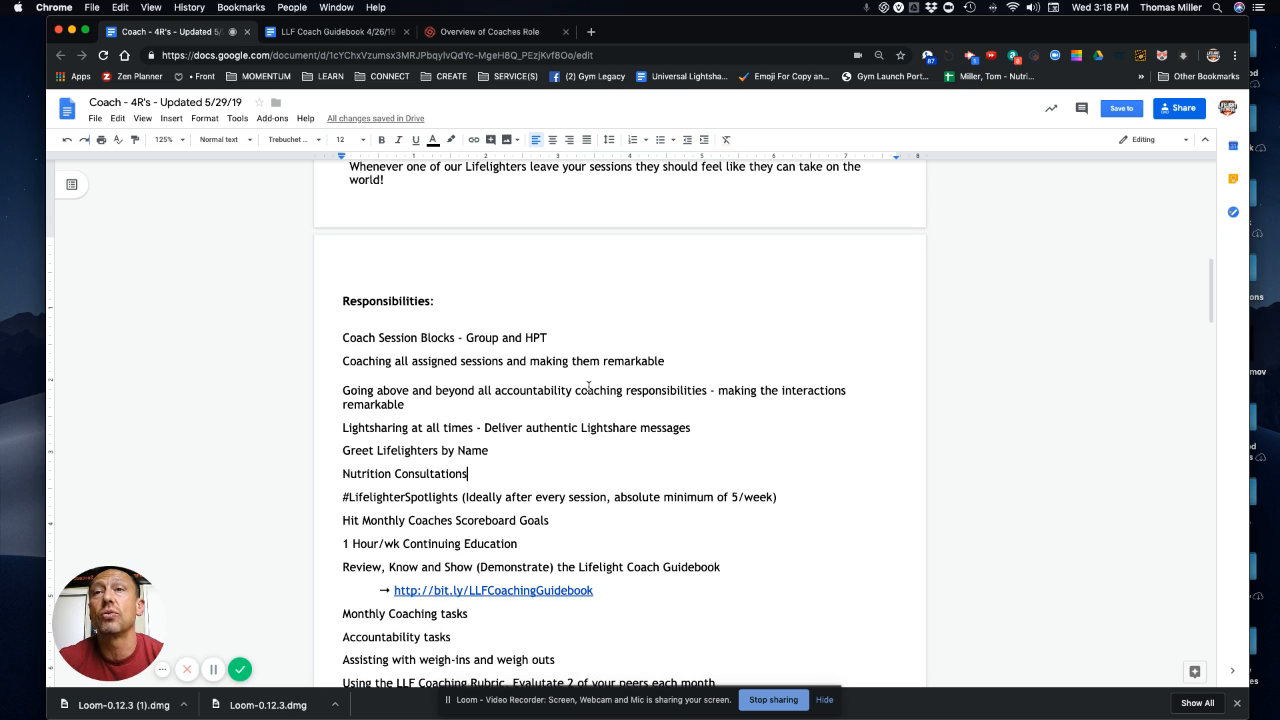
scroll("down", 3)
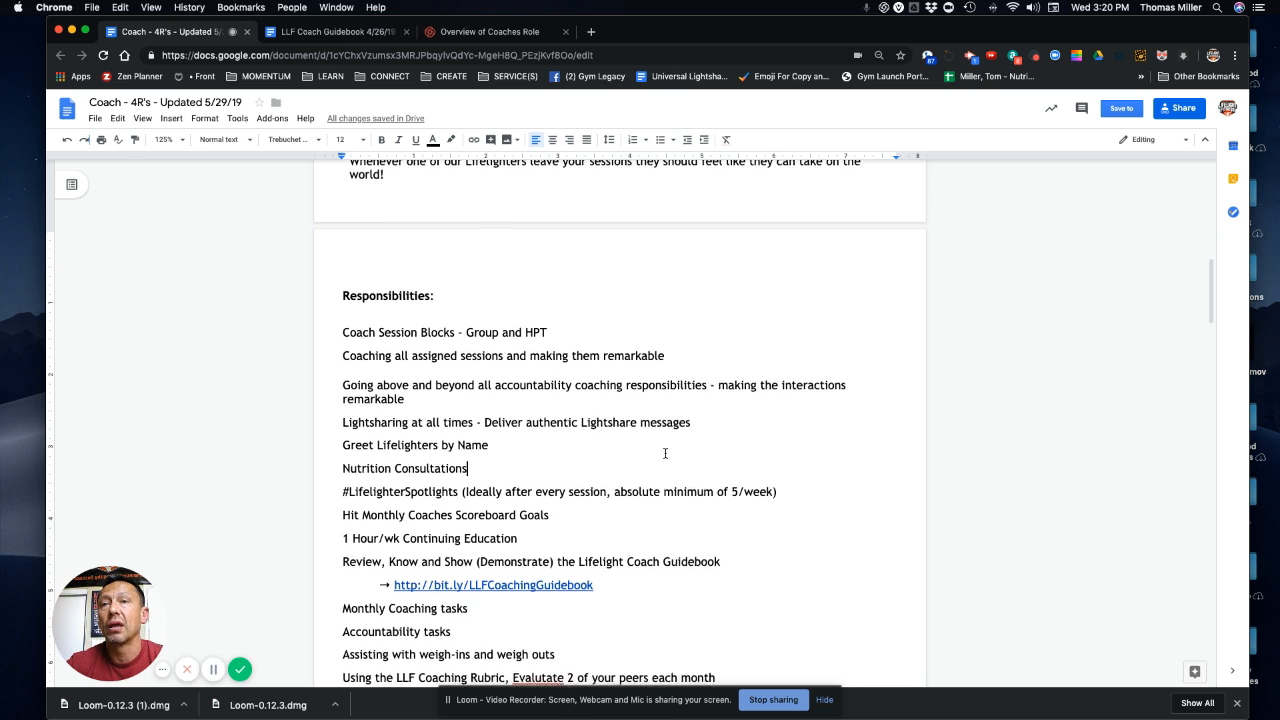
scroll("down", 3)
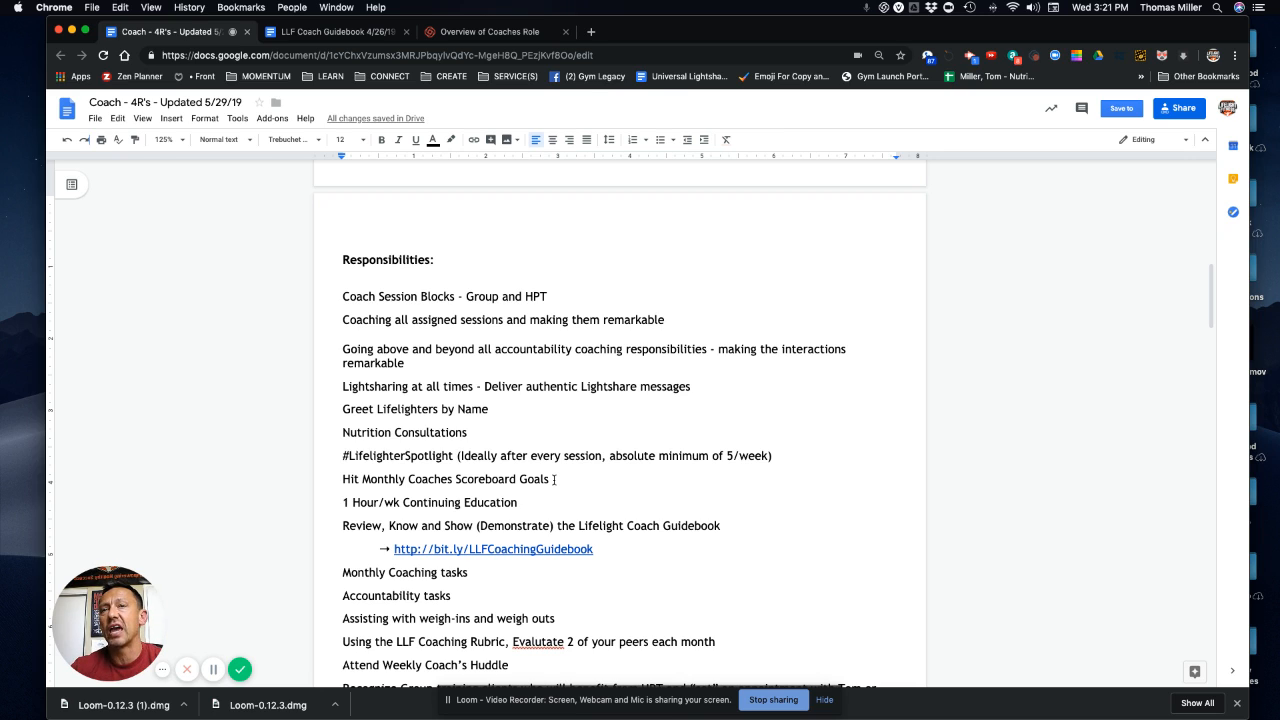
scroll("down", 3)
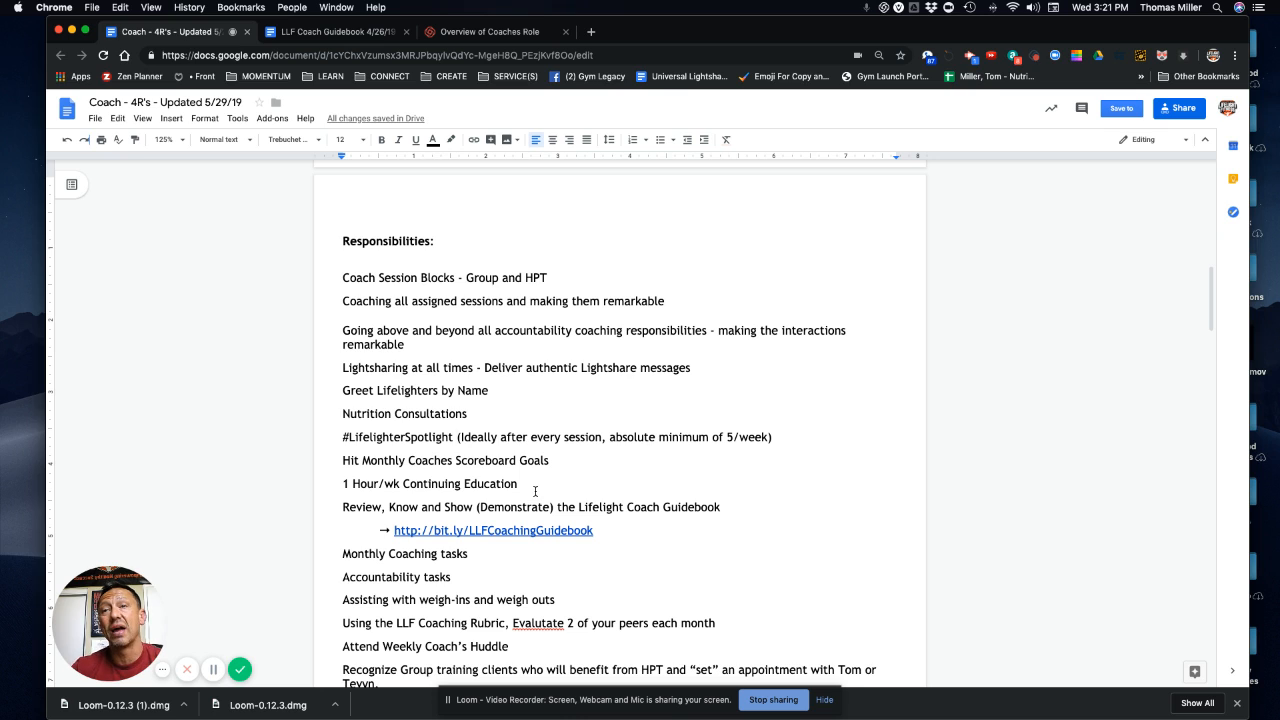
scroll("down", 3)
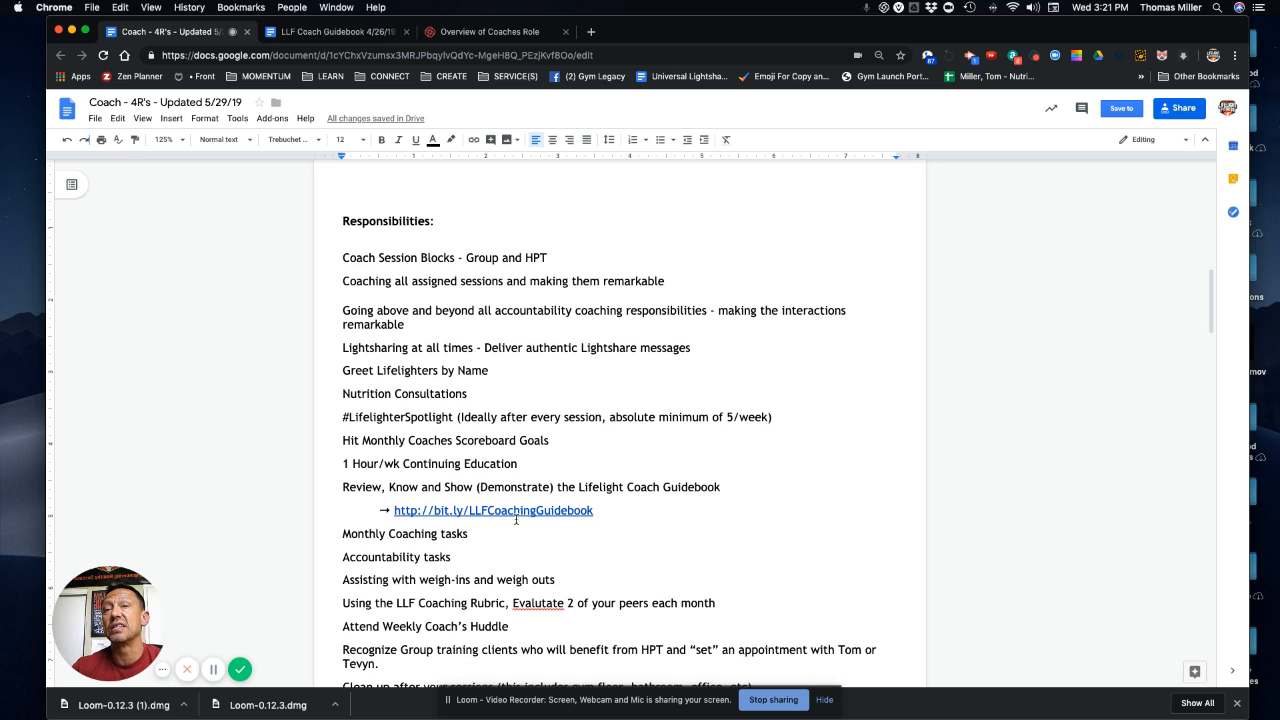
mouse_move(492, 530)
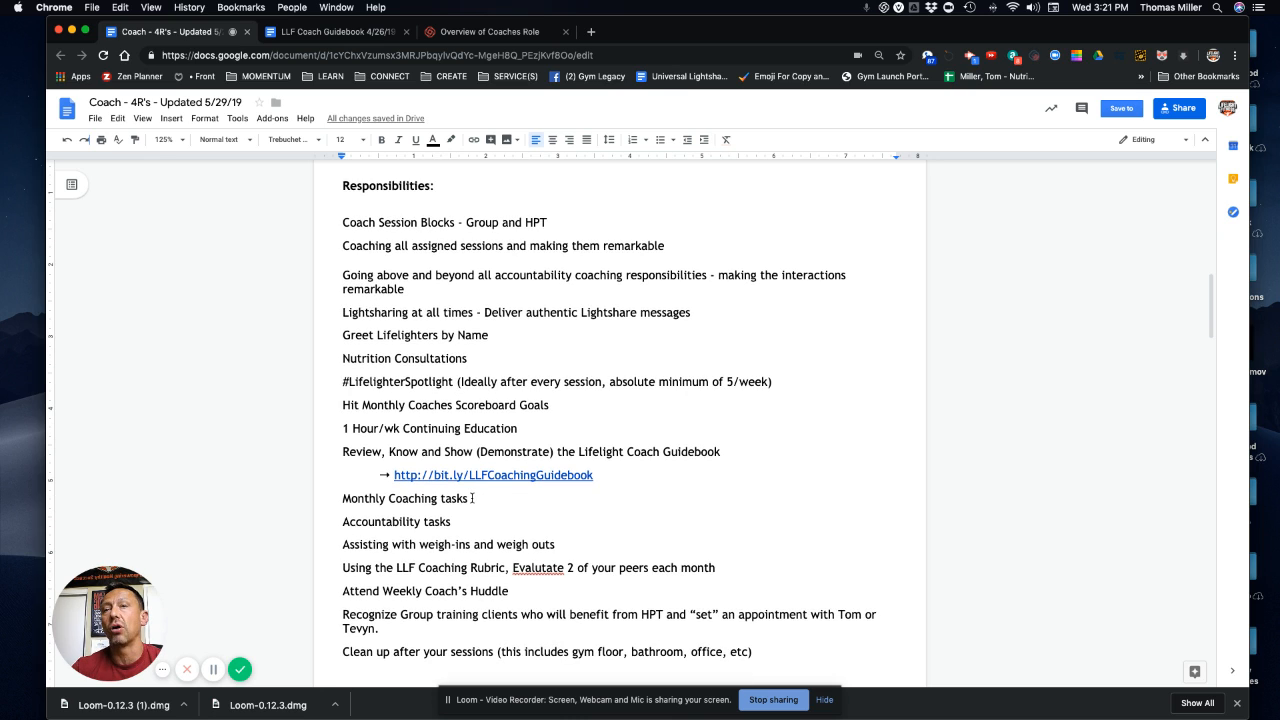
scroll("down", 3)
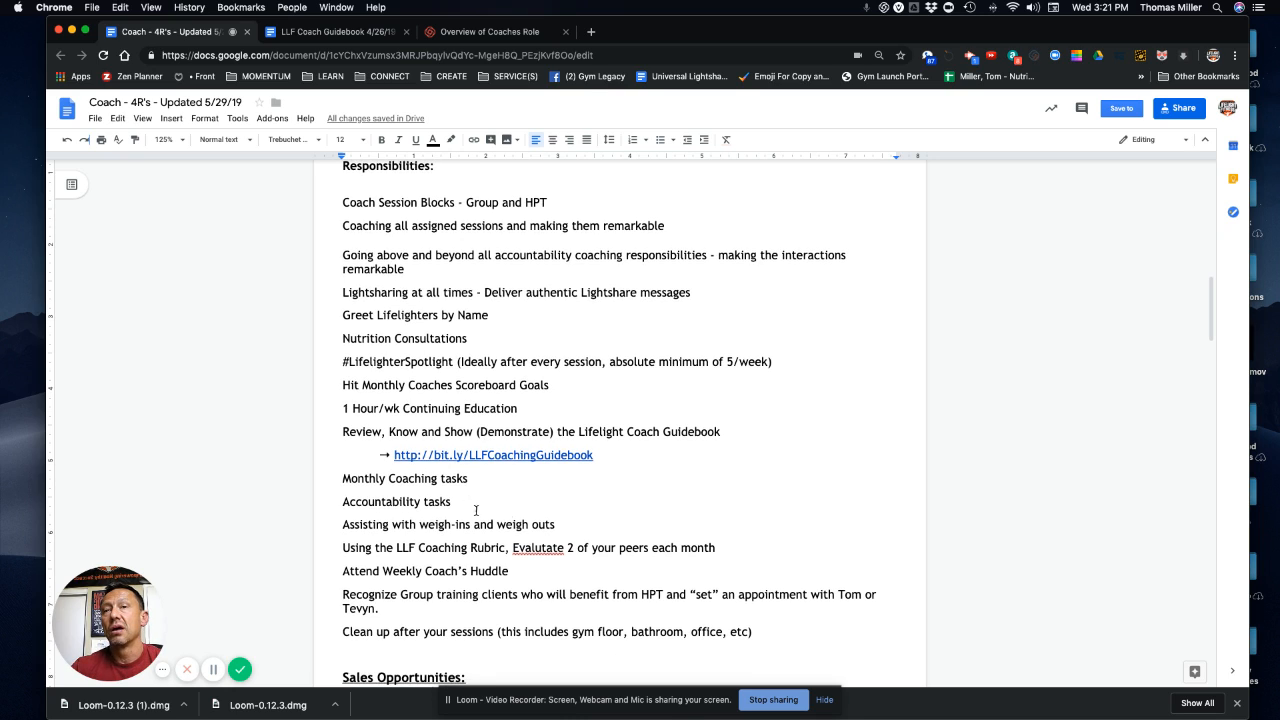
scroll("down", 3)
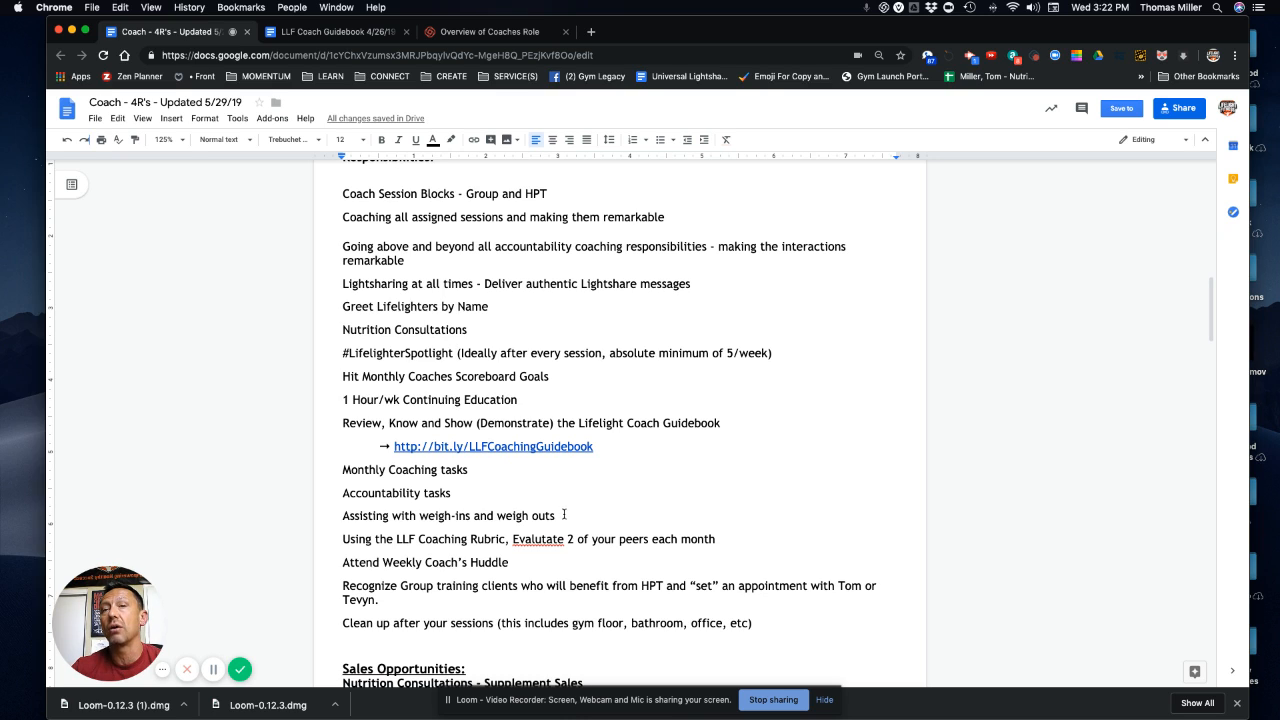
Replace the misspelled 'Evalutate' in the LLF Coaching Rubric line with 'Evaluate'.
right_click(538, 539)
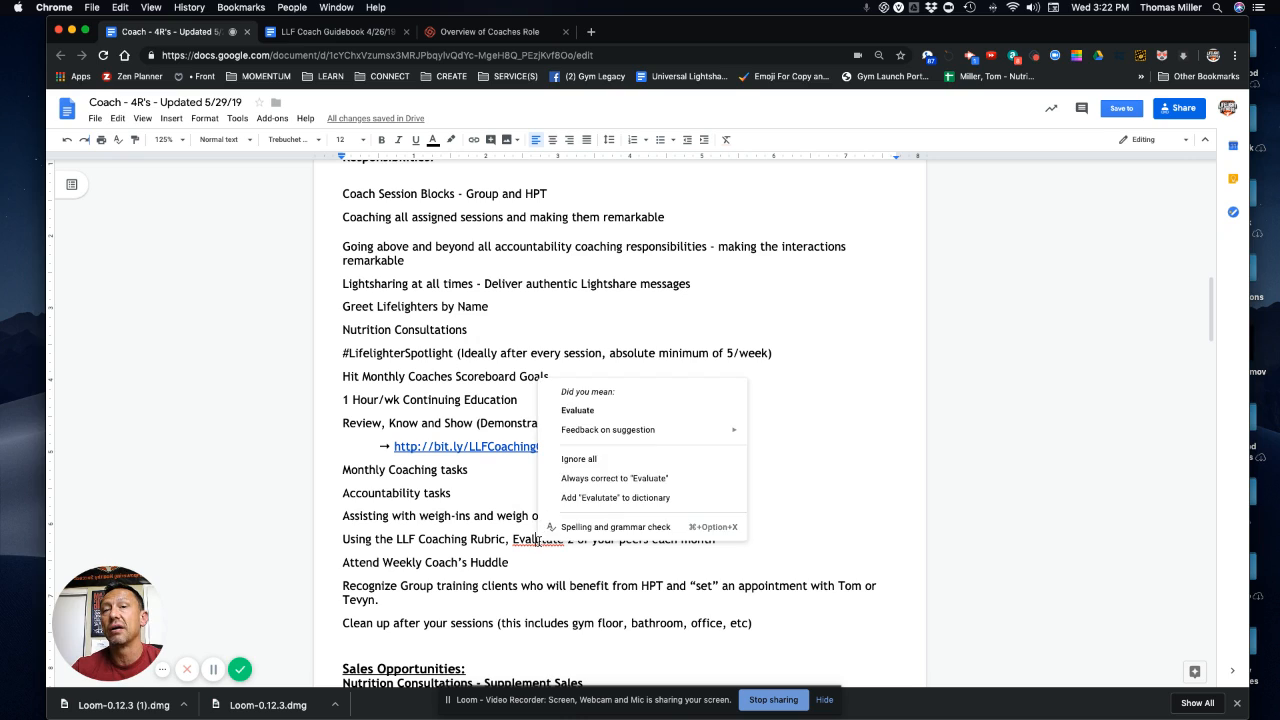
left_click(577, 410)
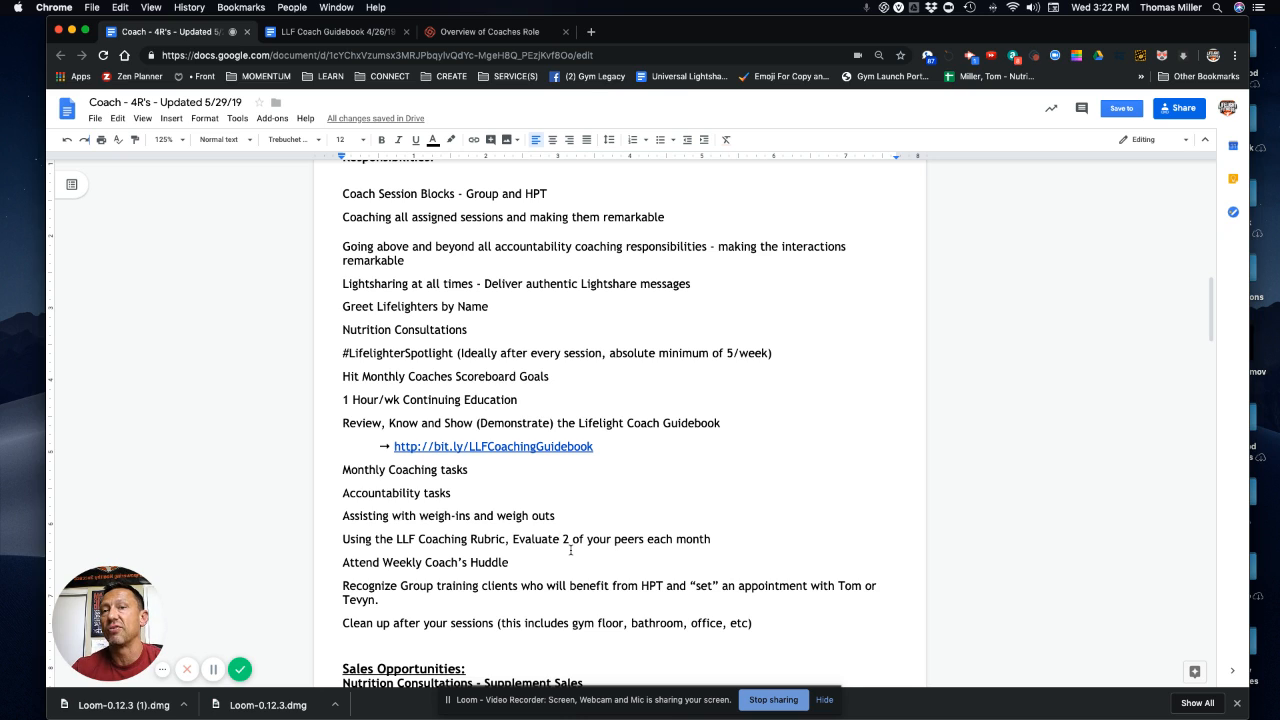
scroll("down", 3)
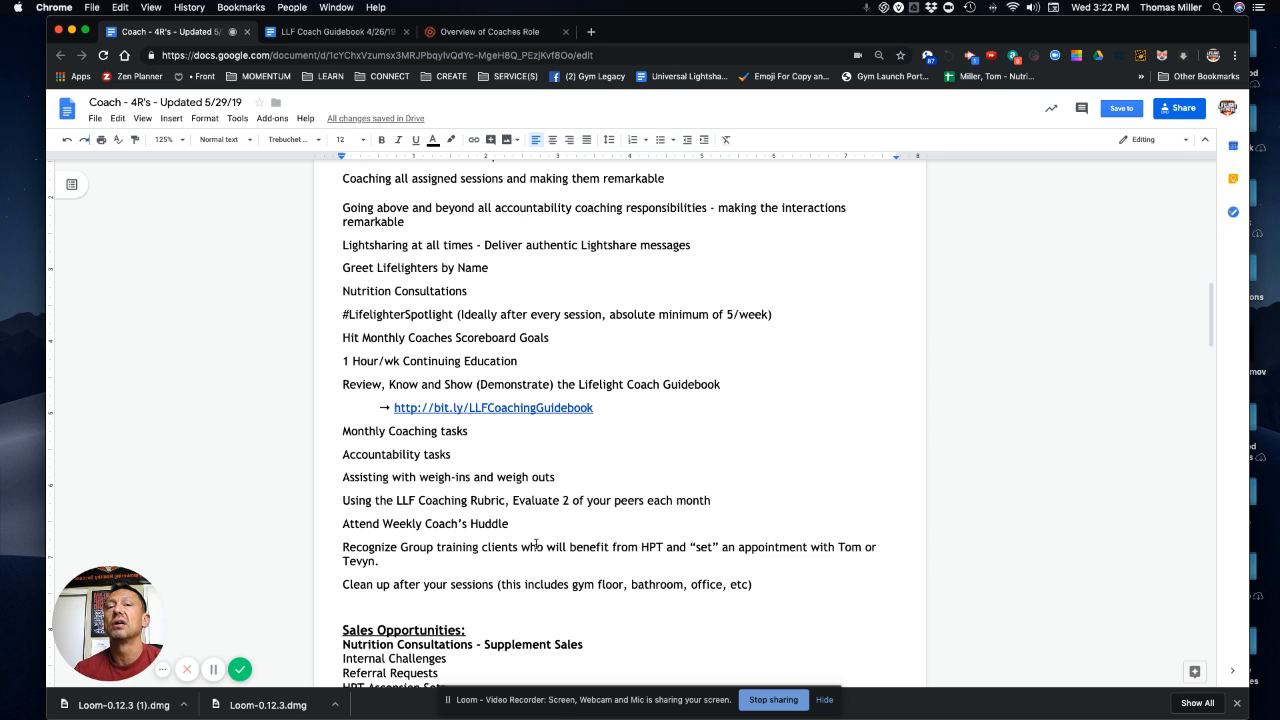
scroll("down", 3)
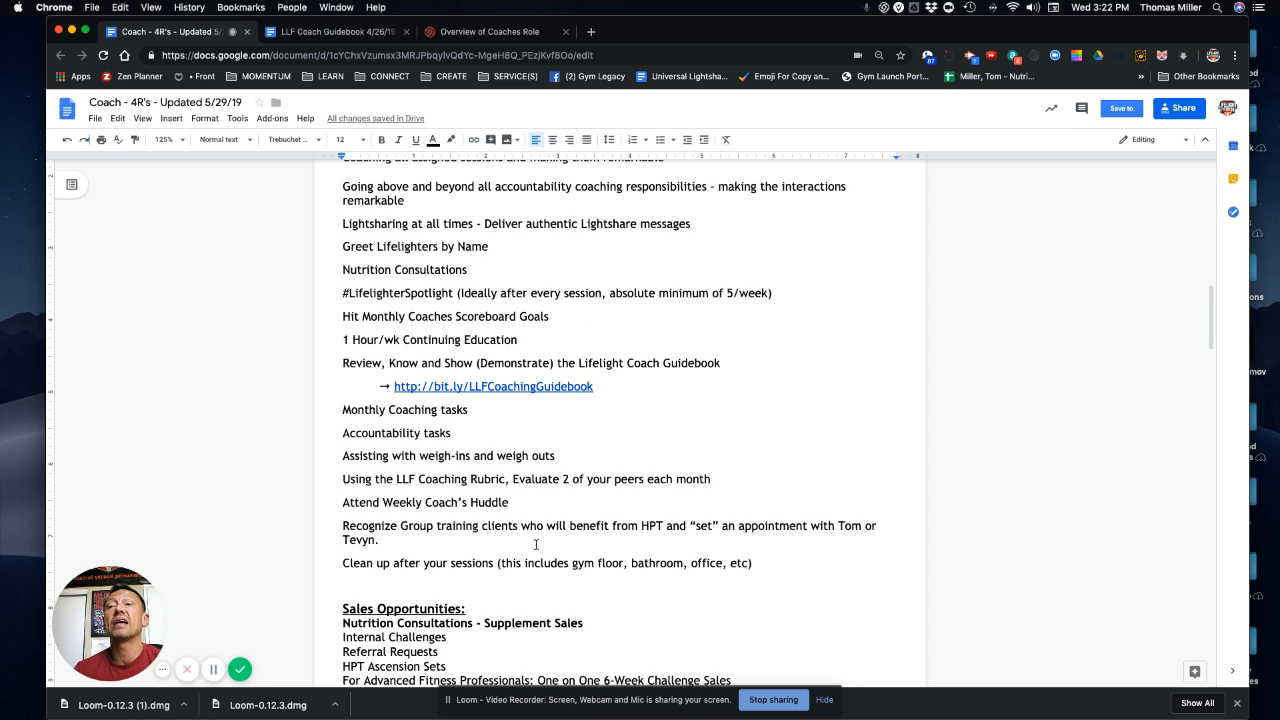
scroll("down", 3)
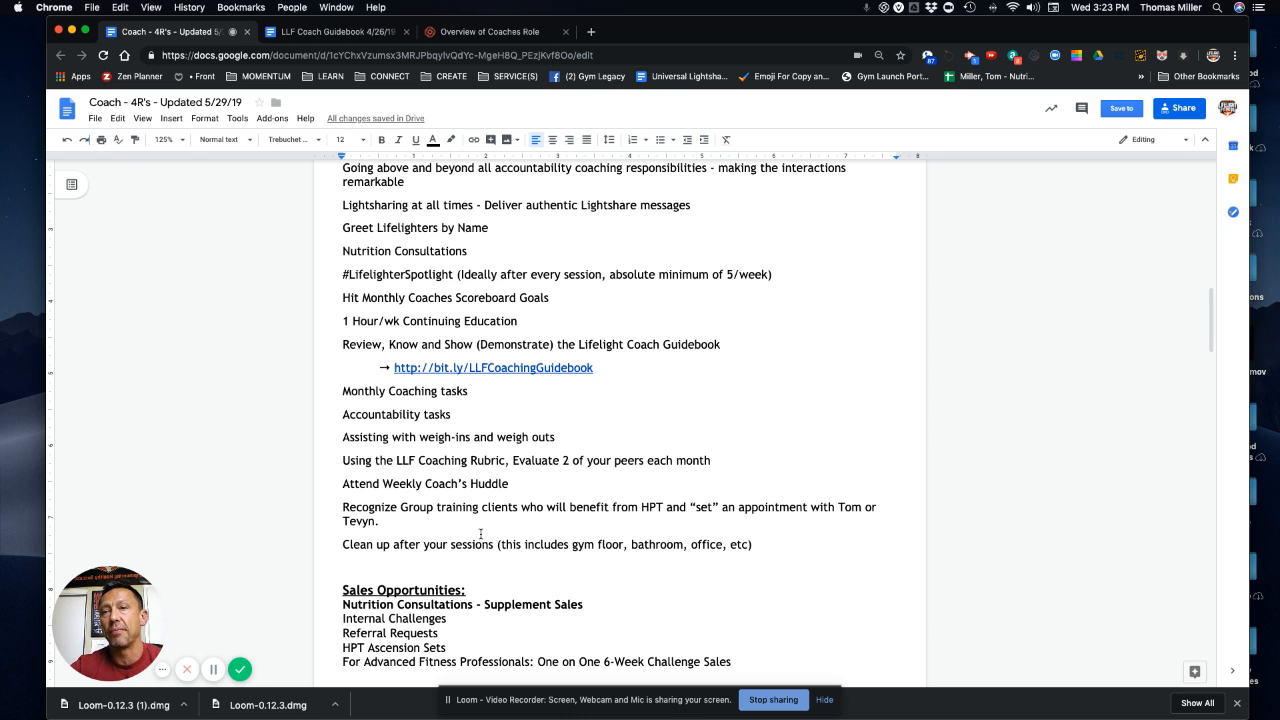
scroll("down", 3)
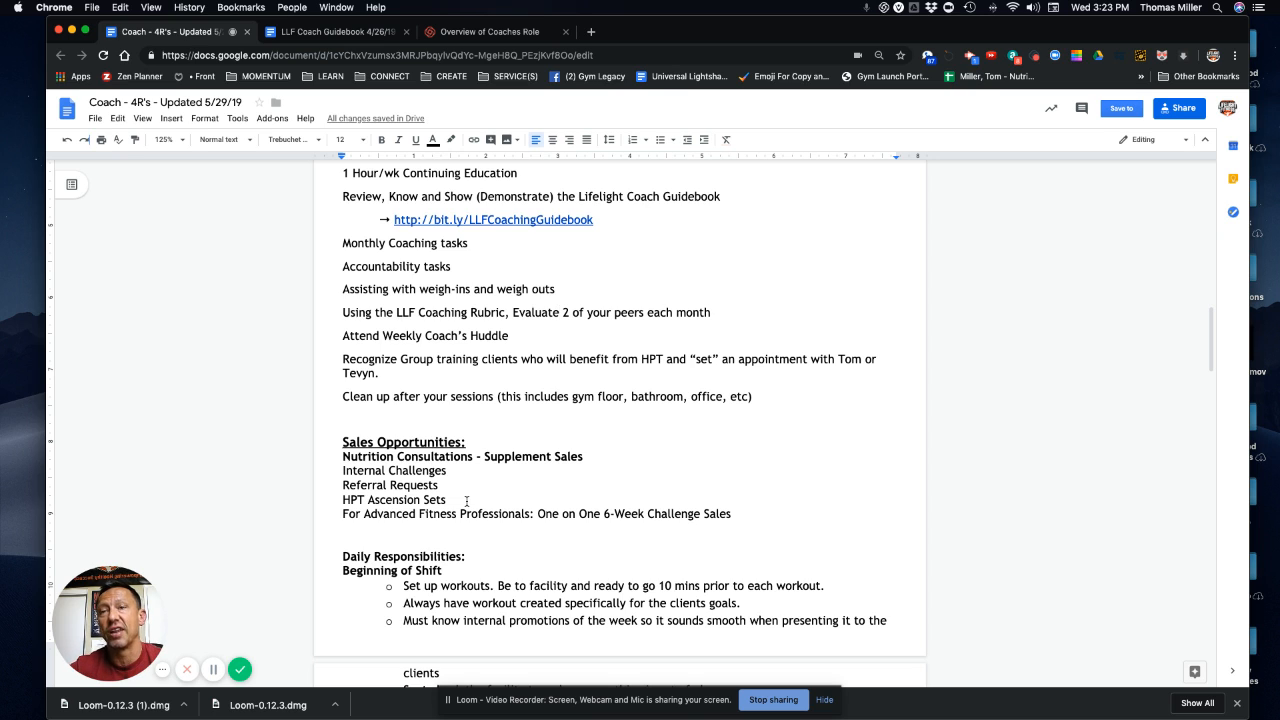
Scroll down to the Beginning of Shift section and type 'Know progres'.
scroll("down", 3)
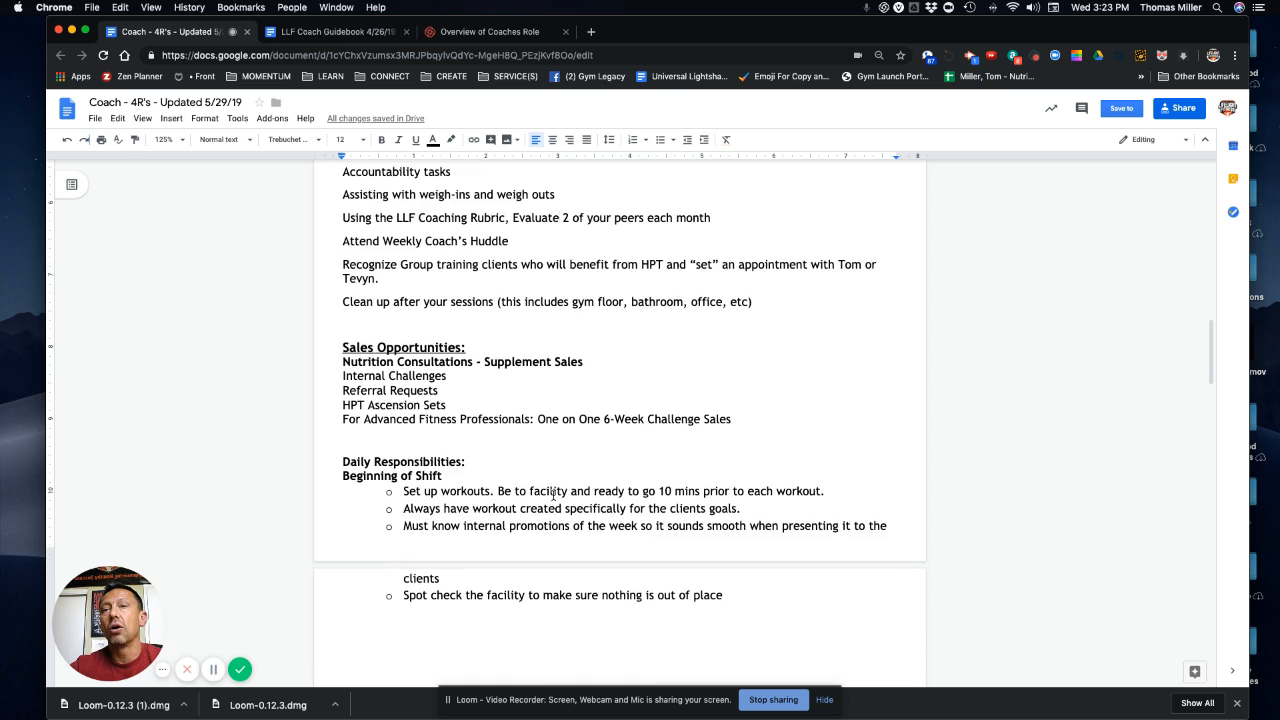
scroll("down", 3)
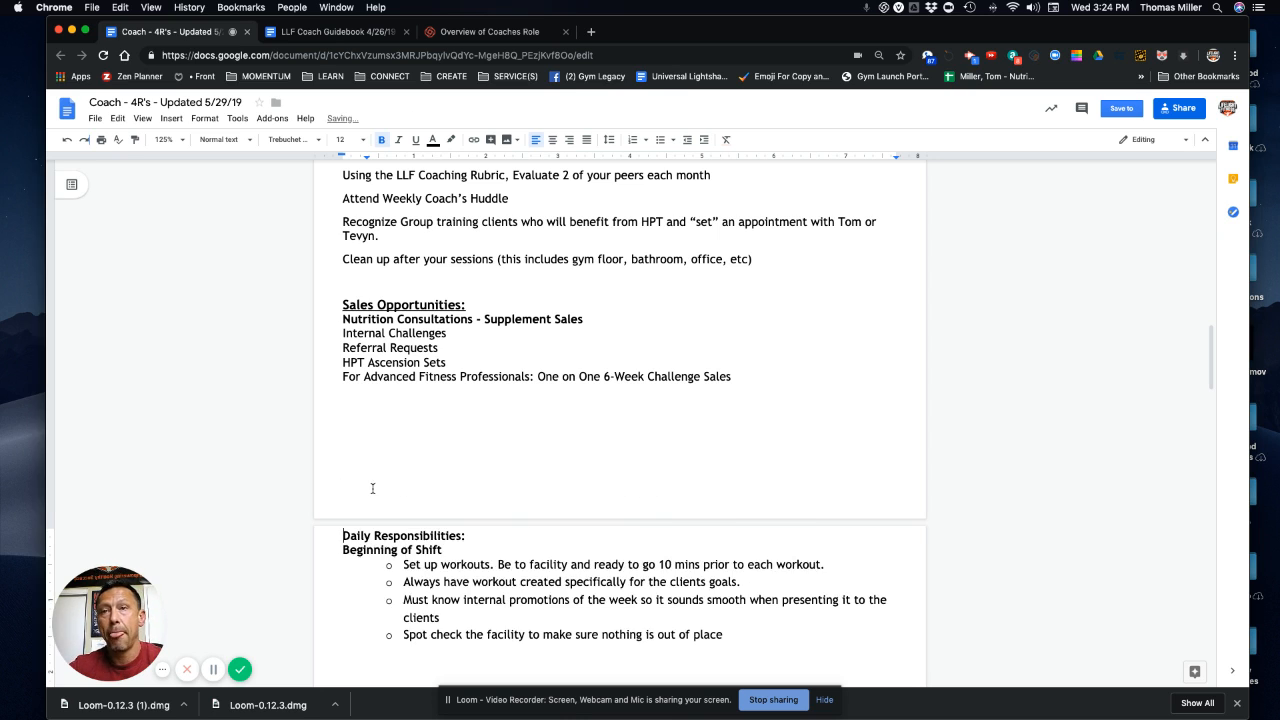
scroll("down", 3)
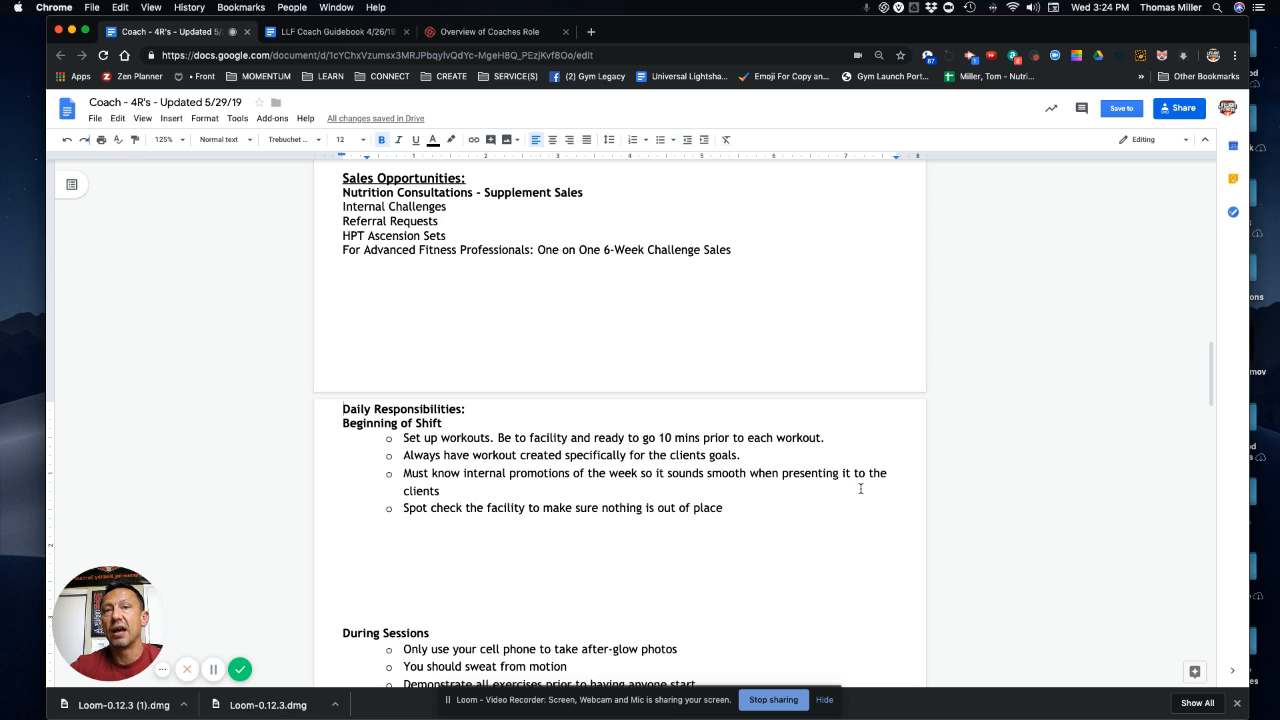
scroll("down", 3)
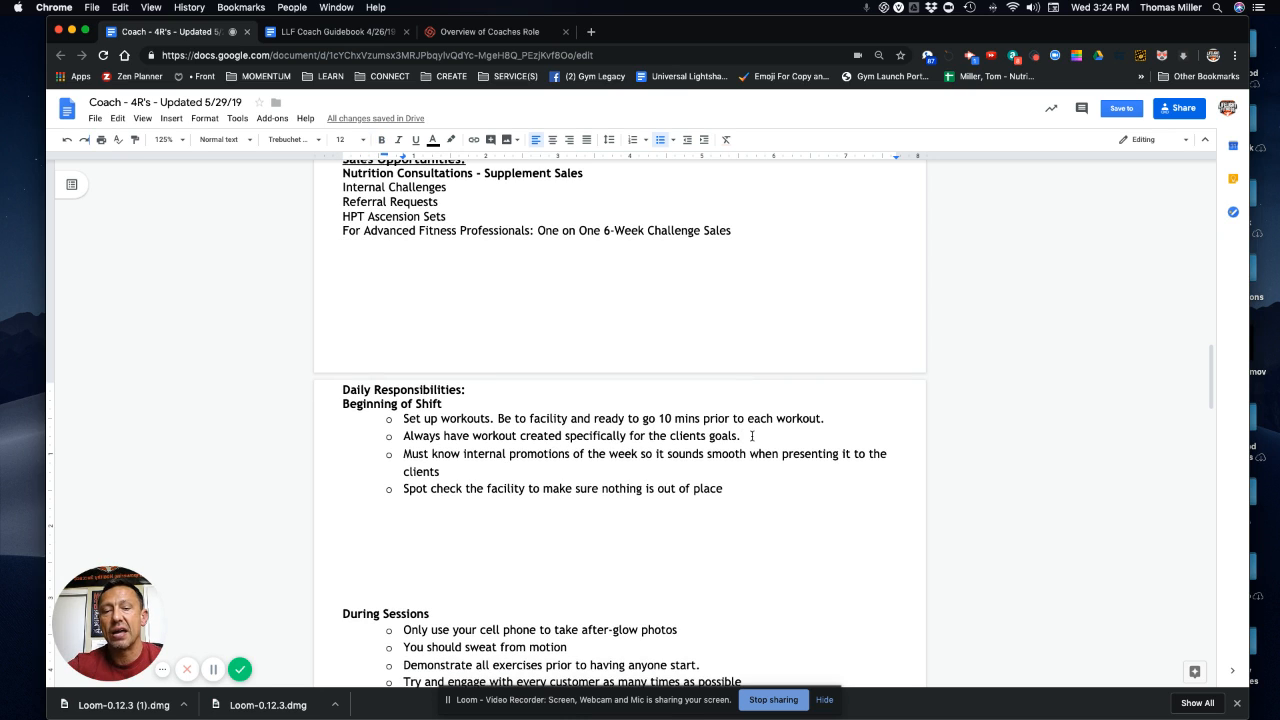
type("Know")
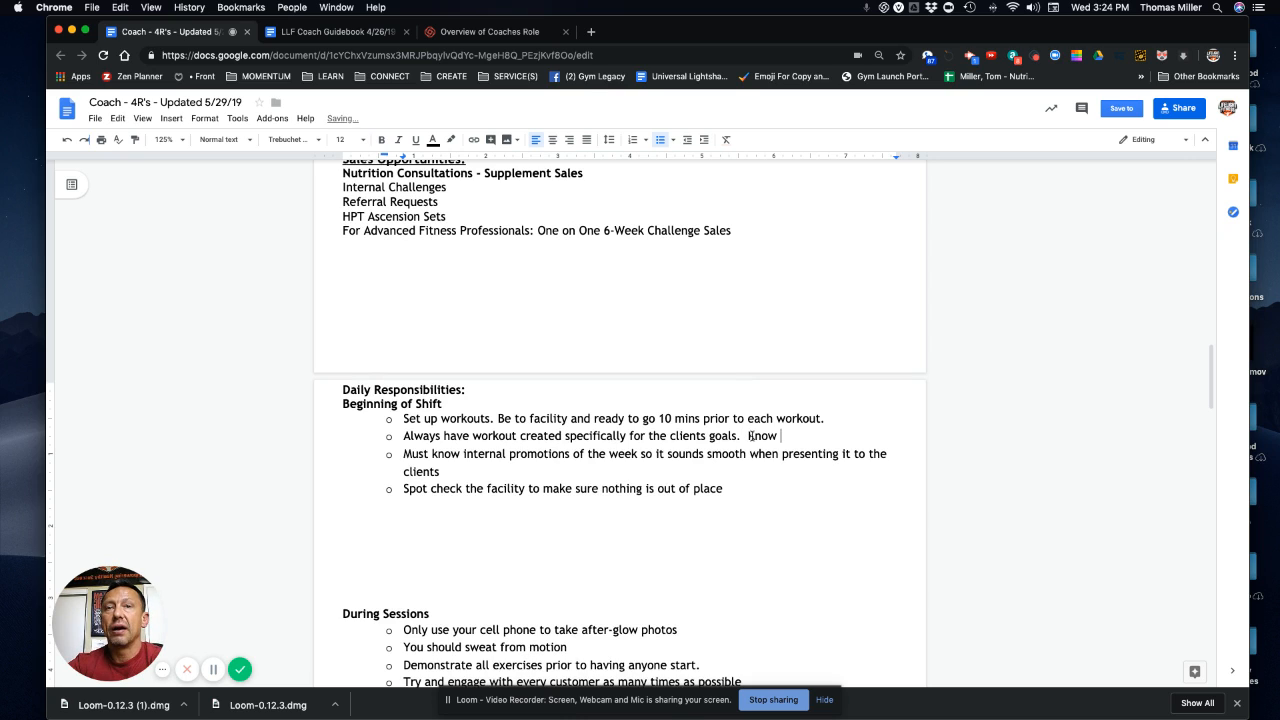
type("progressions and regressions.")
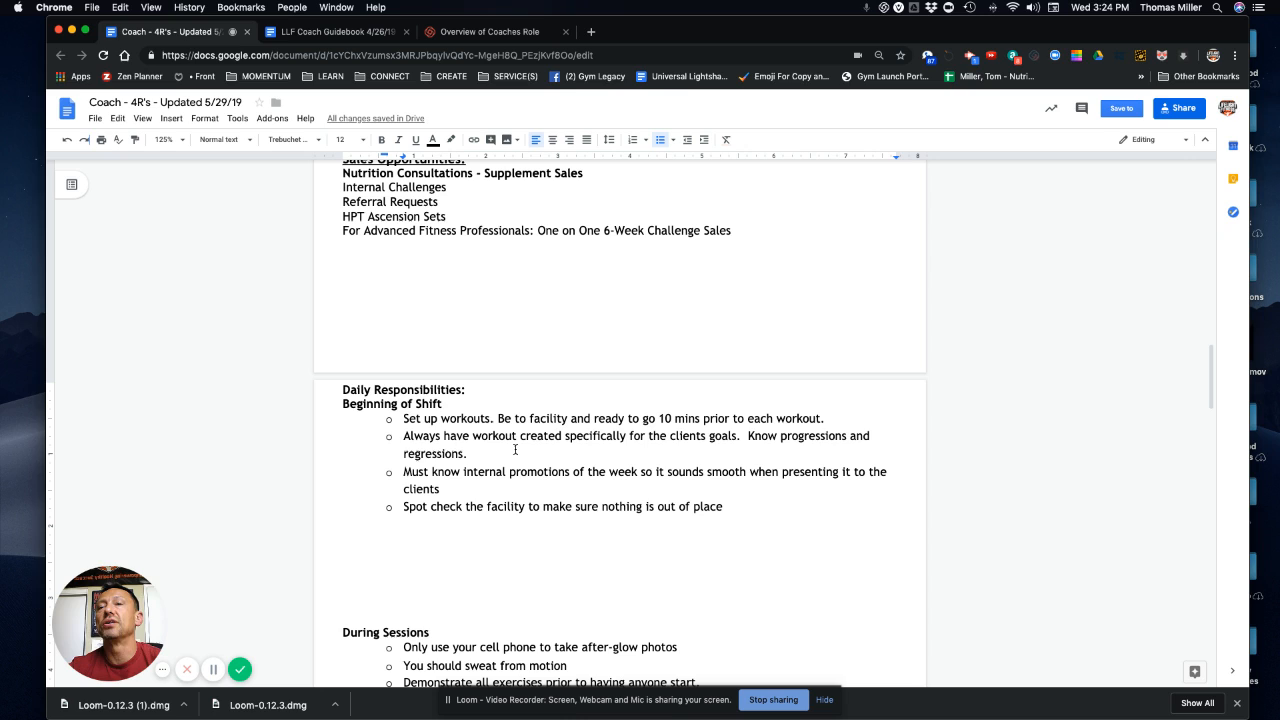
mouse_move(535, 478)
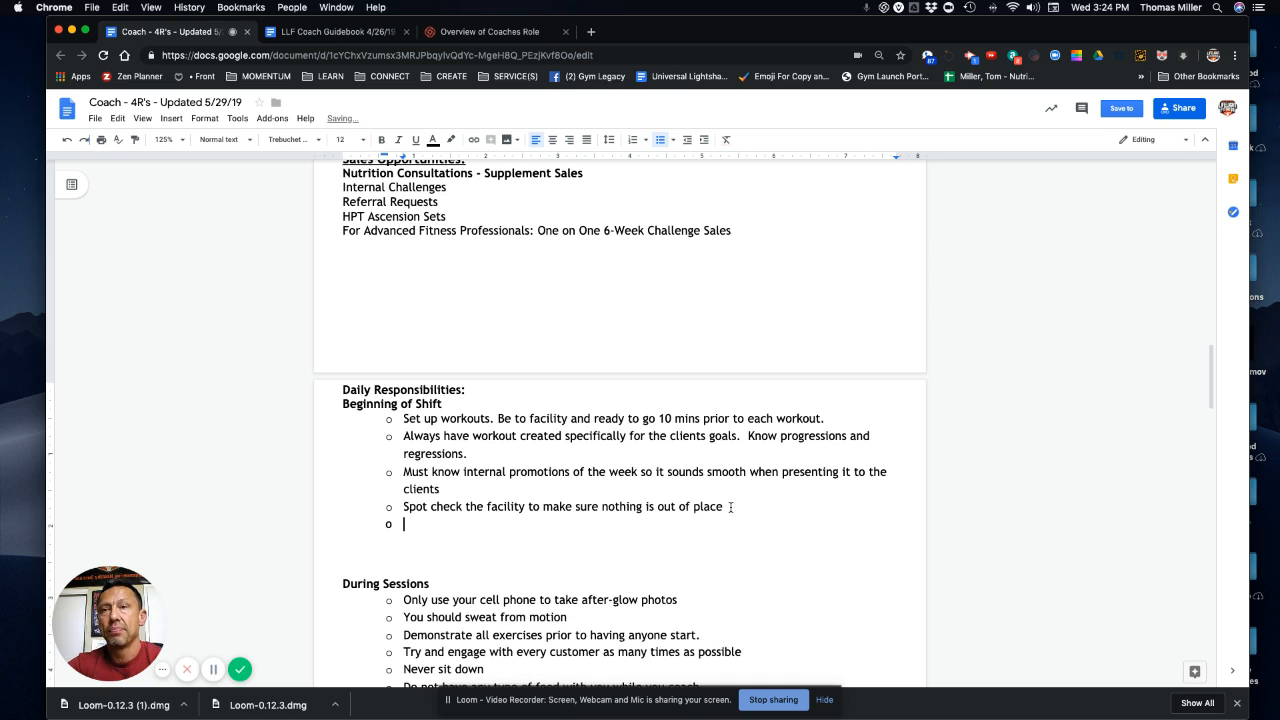
Add bullets: 'Make sure the mic', music, and 'your timer is ready'.
type("Make s")
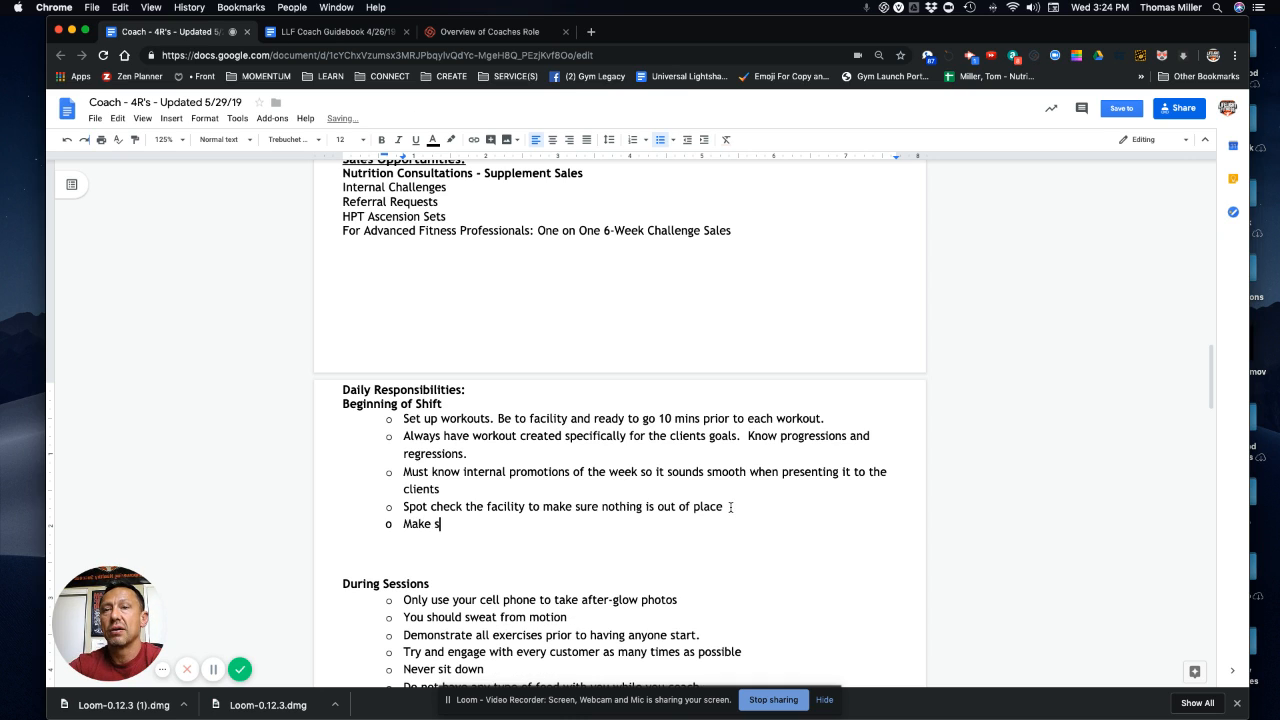
type("ure the mic is ready to go")
type("Make")
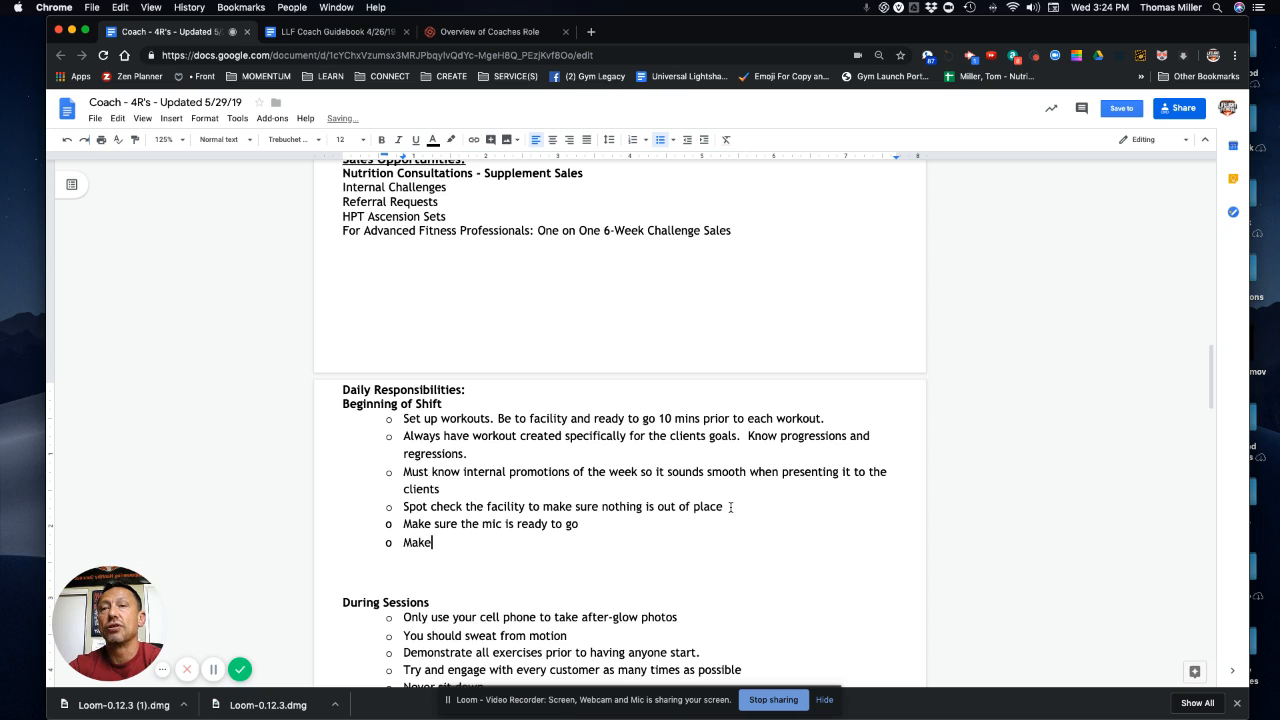
type("sure your music is ready")
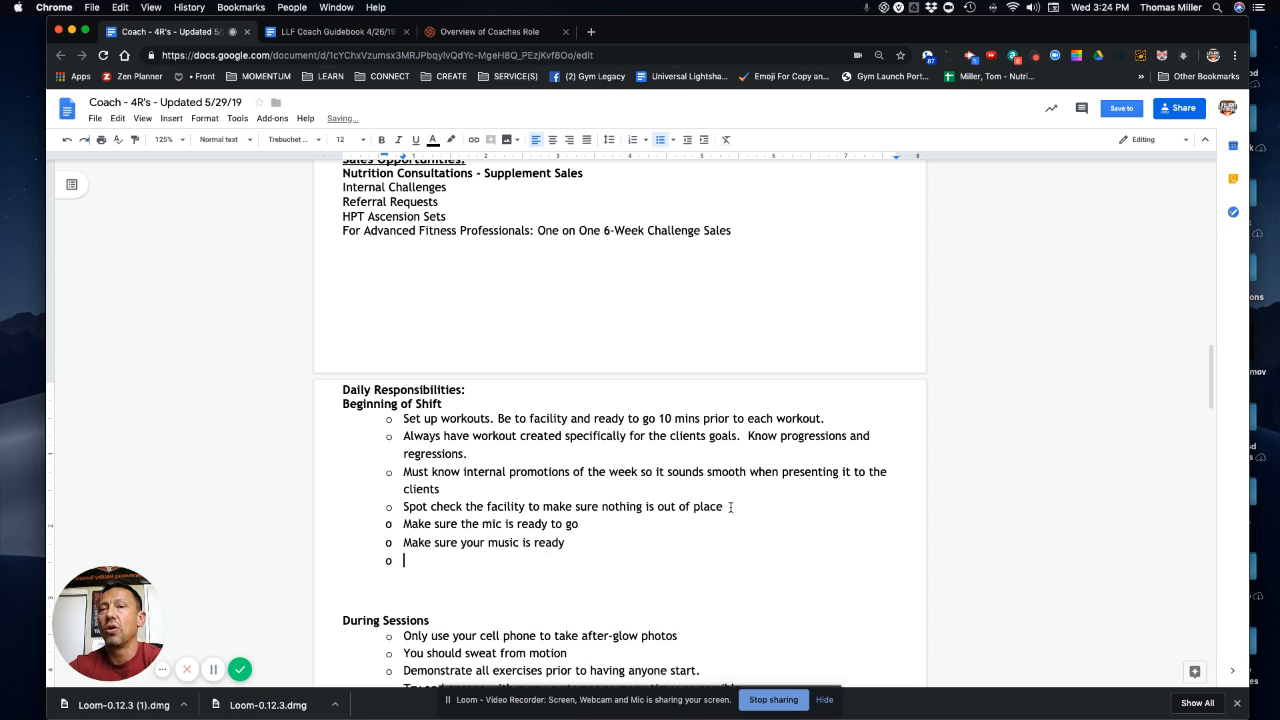
type("Make sure")
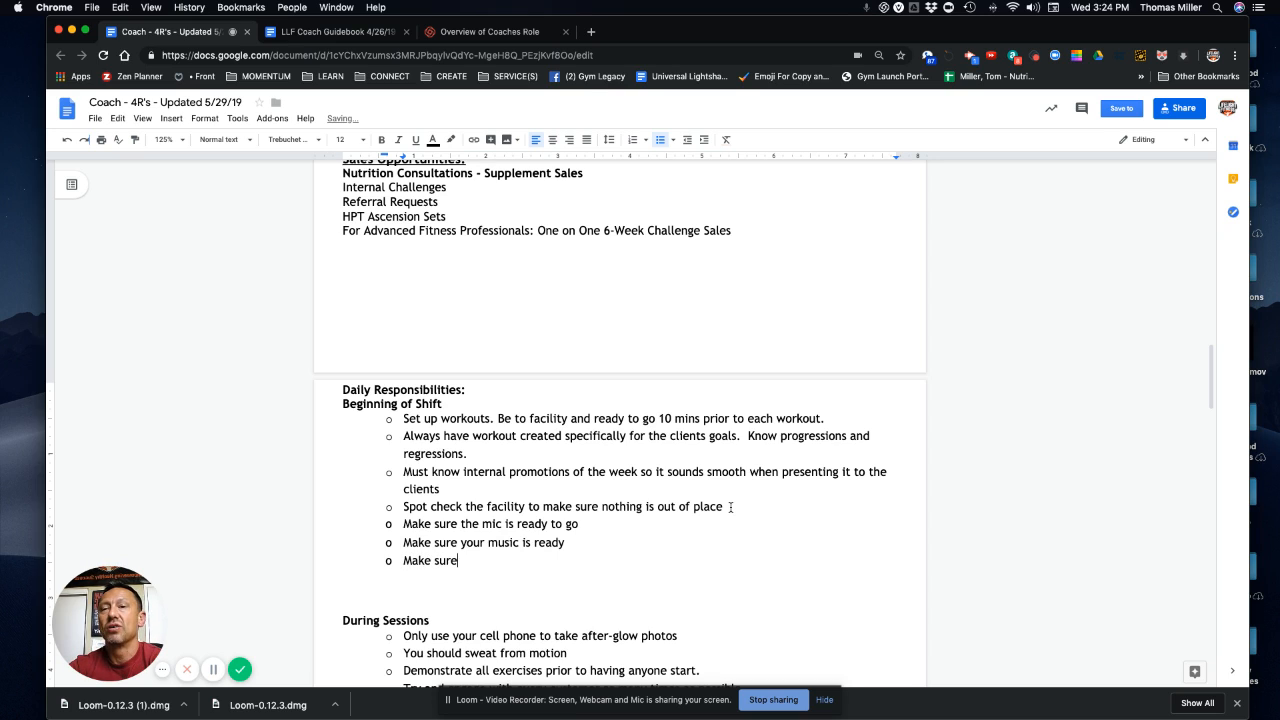
type("your timer is")
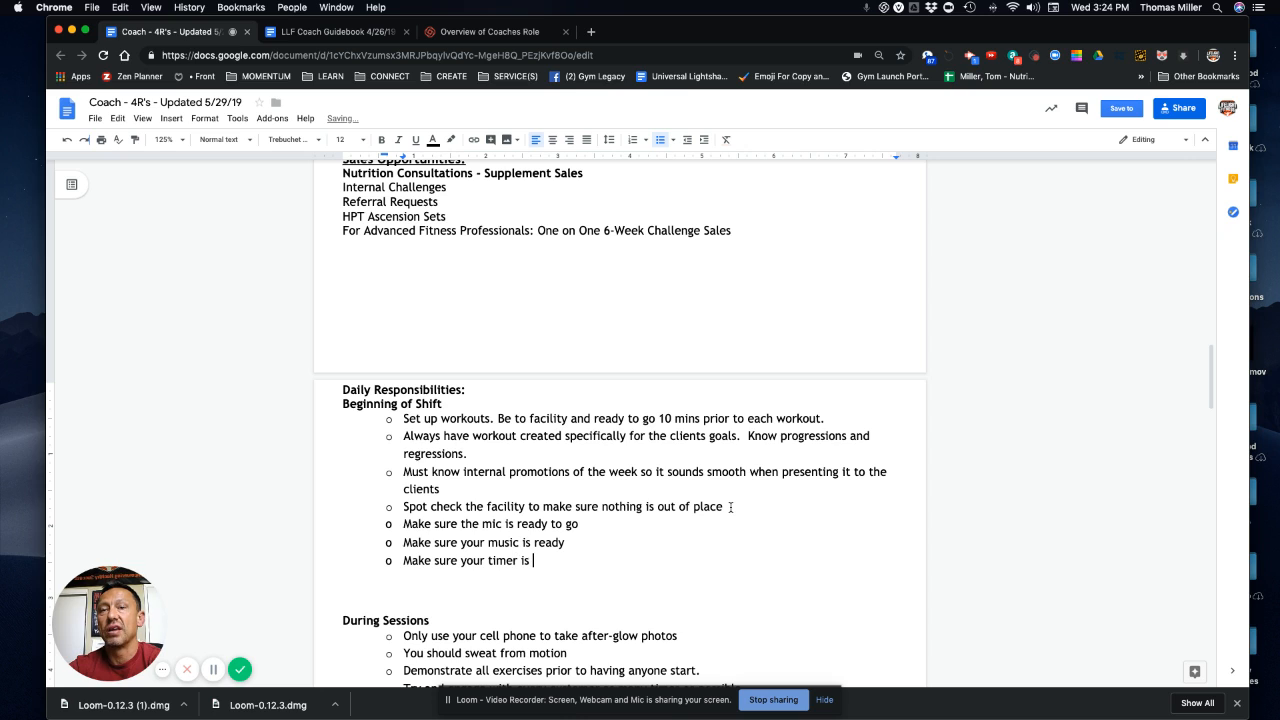
type("ready")
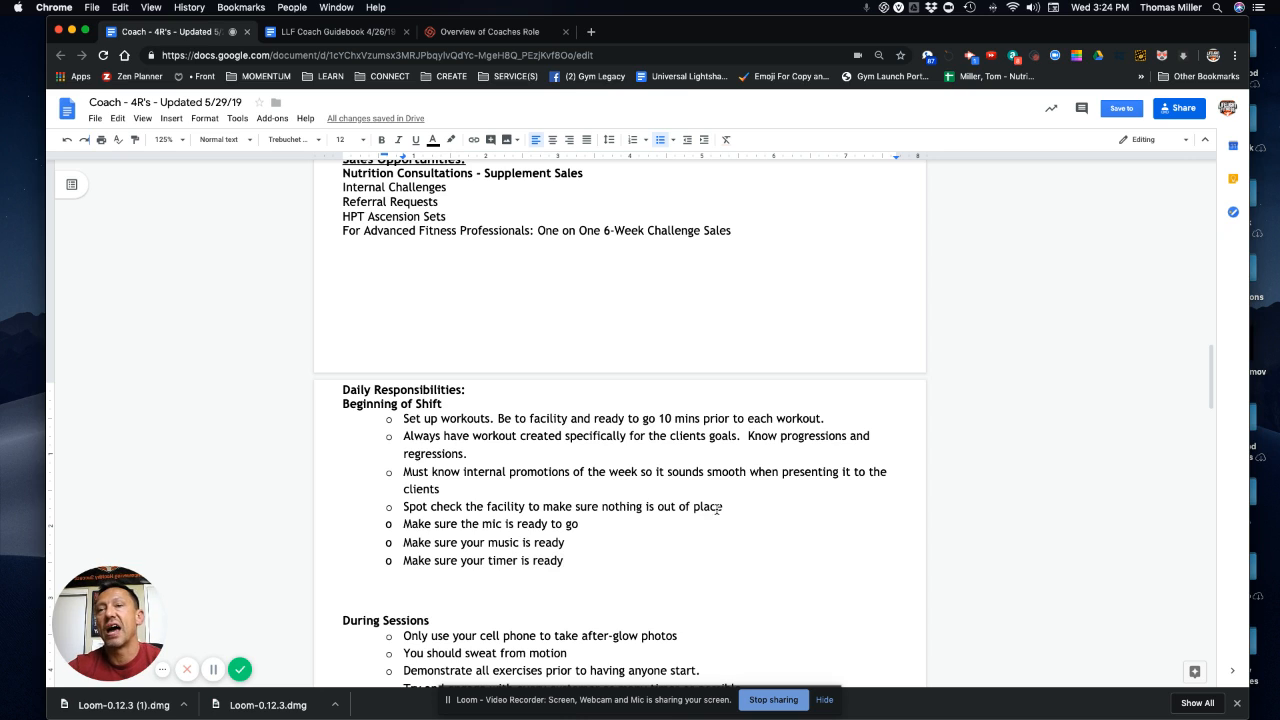
mouse_move(572, 539)
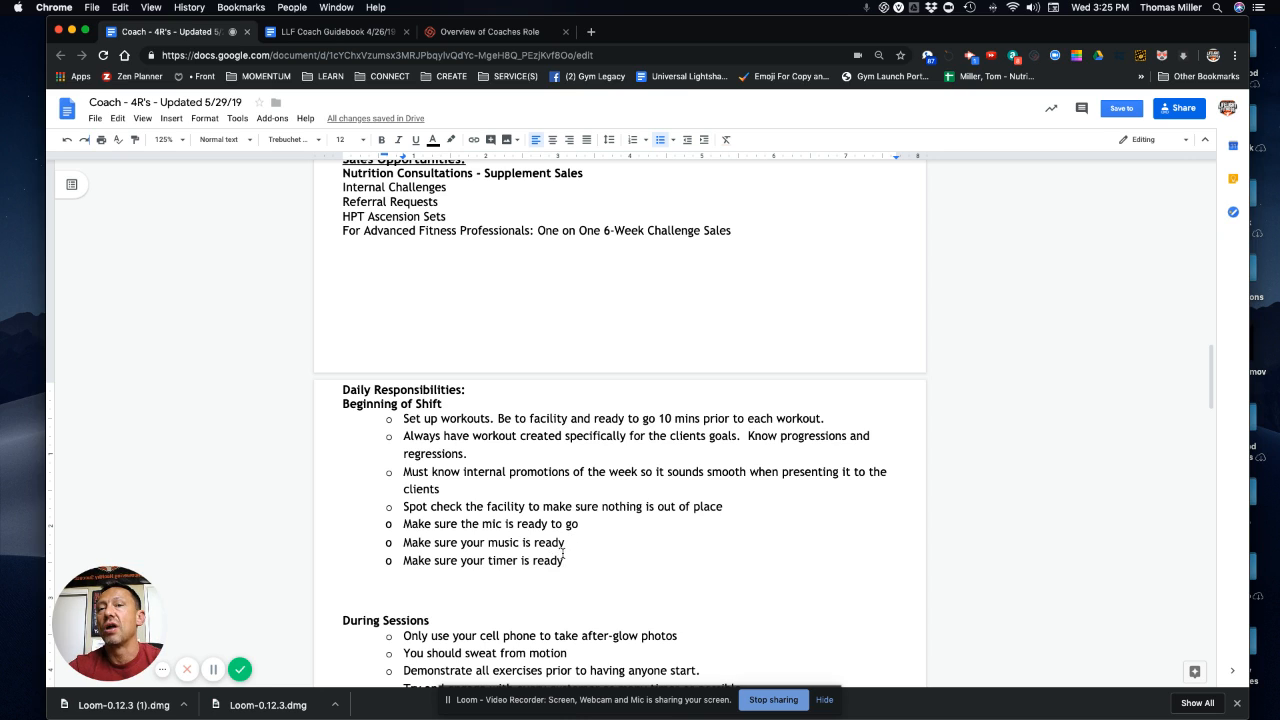
Append '→ #LifelighterSpotlight' to the after-glow photos bullet under During Sessions.
scroll("down", 3)
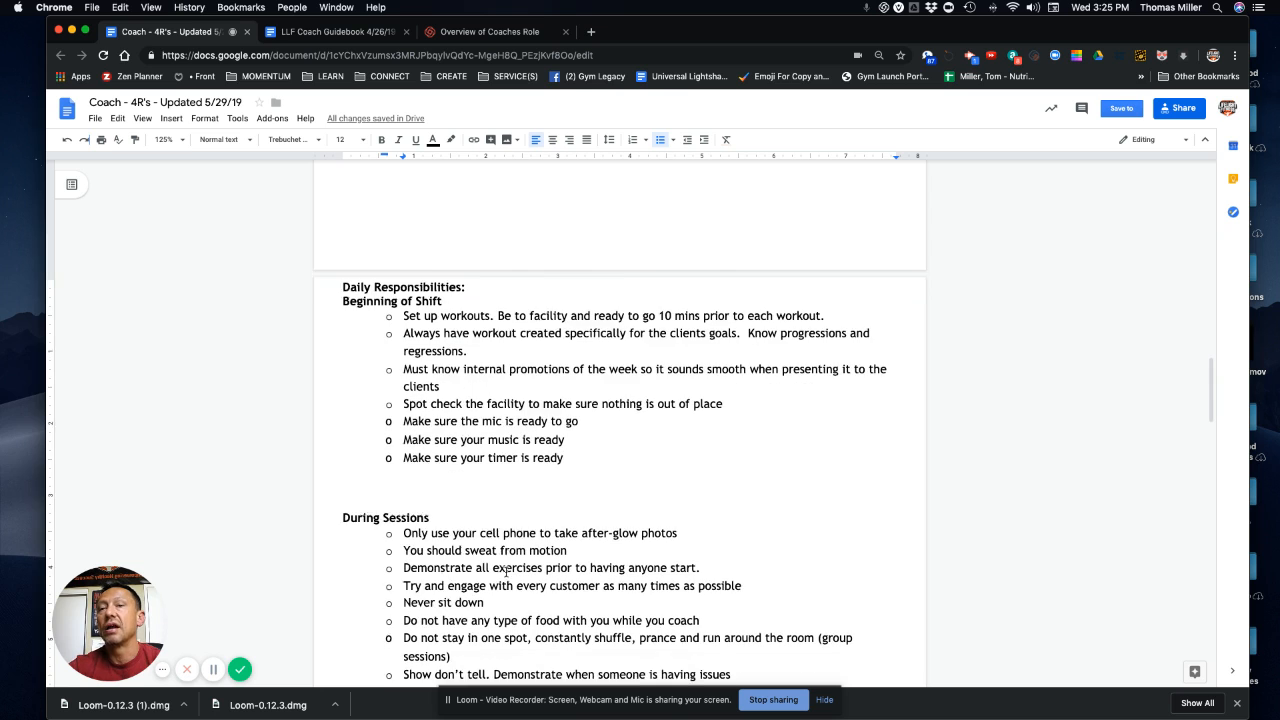
scroll("down", 3)
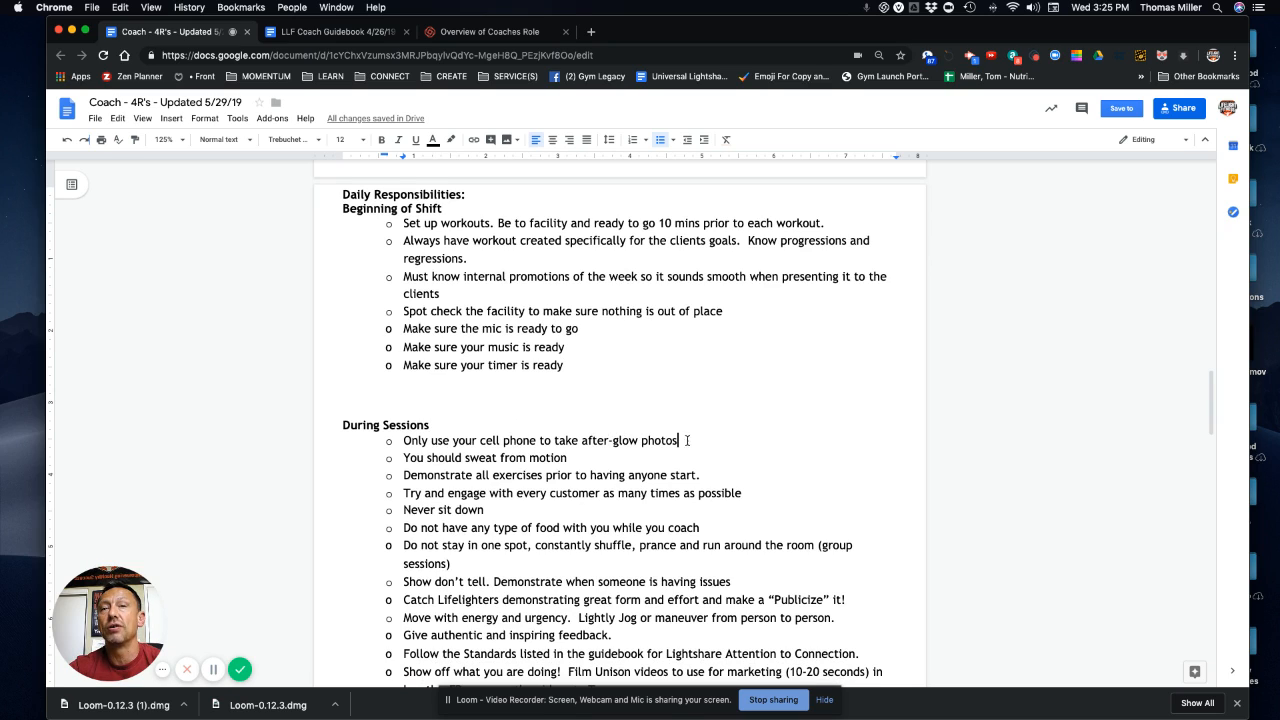
type("→")
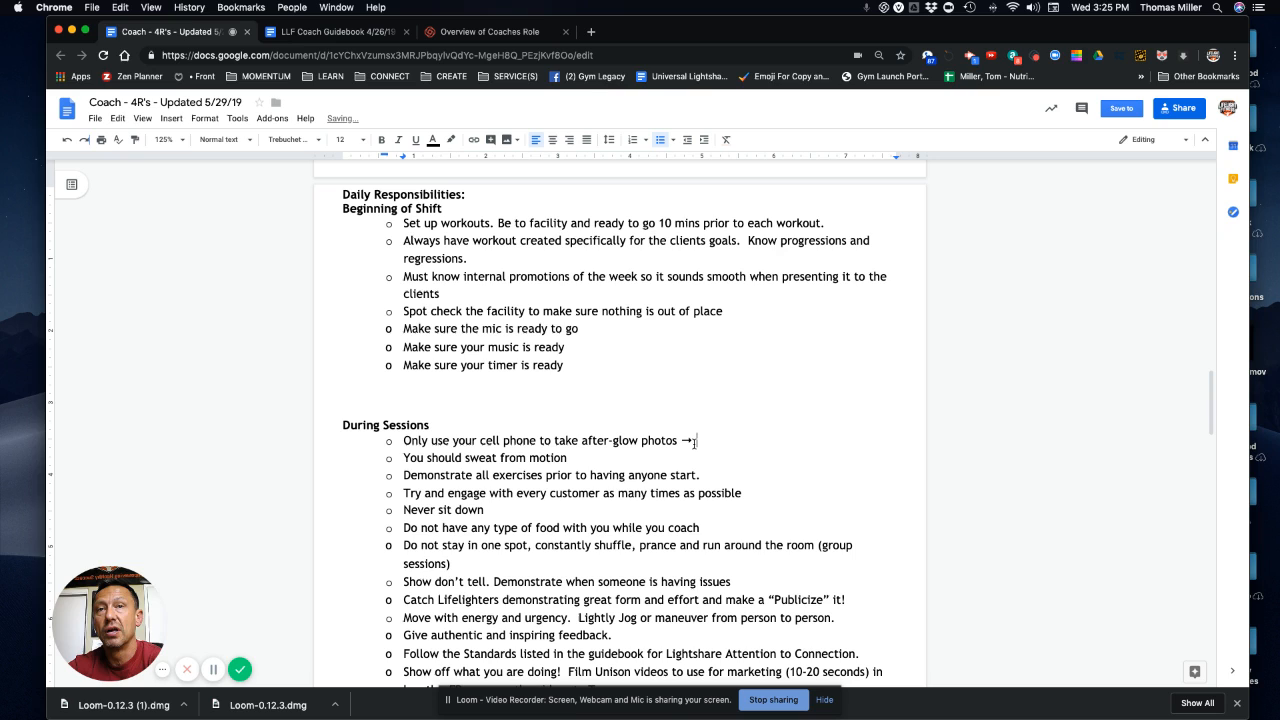
type("#L")
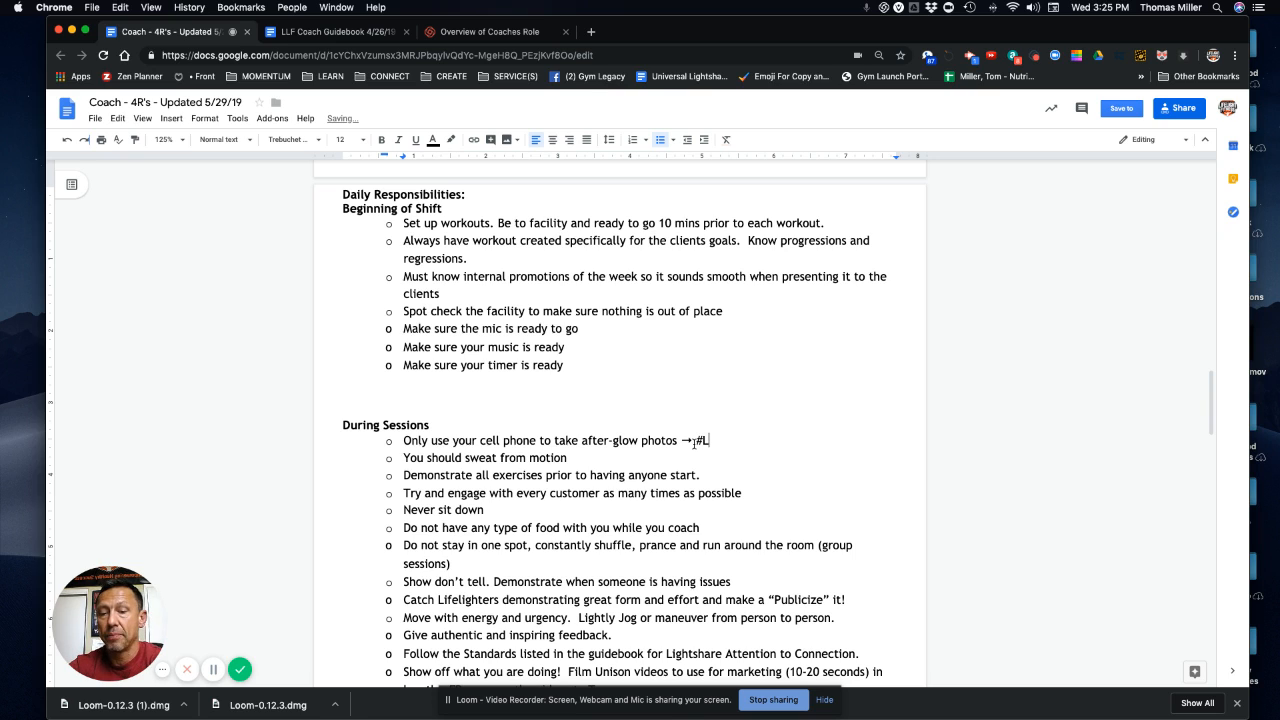
type("LifelighterSpo")
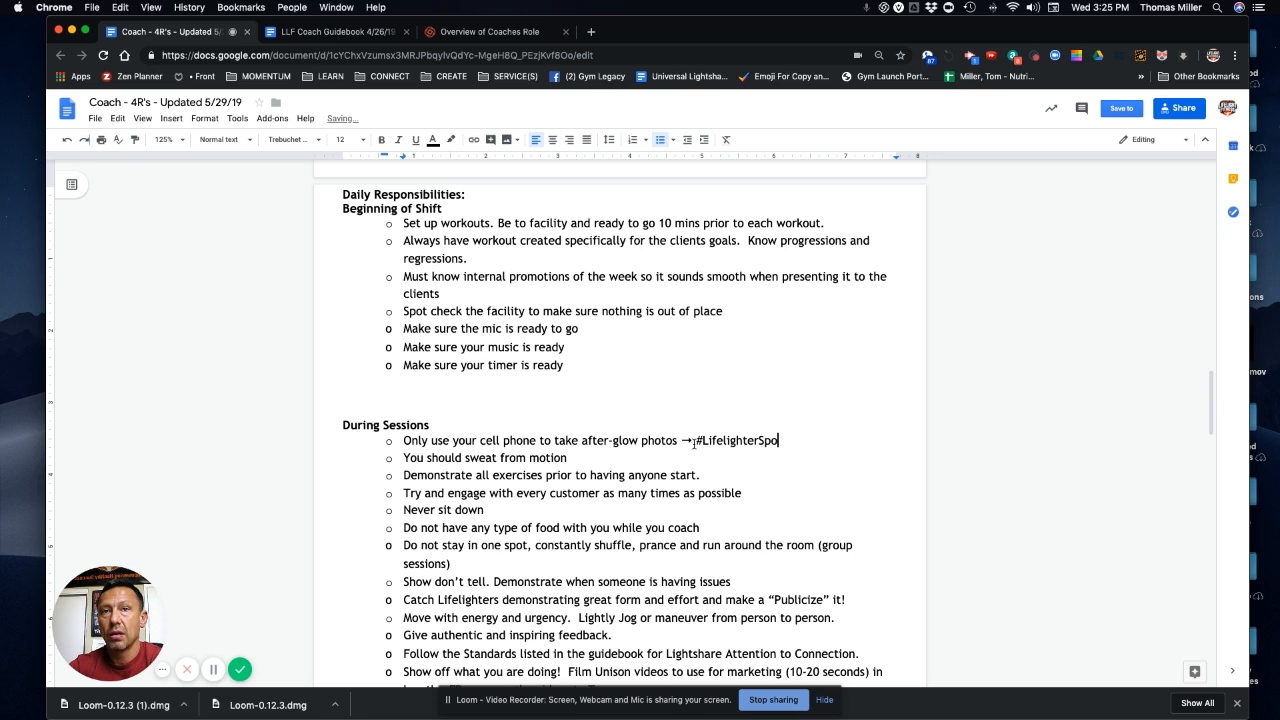
type("tlight")
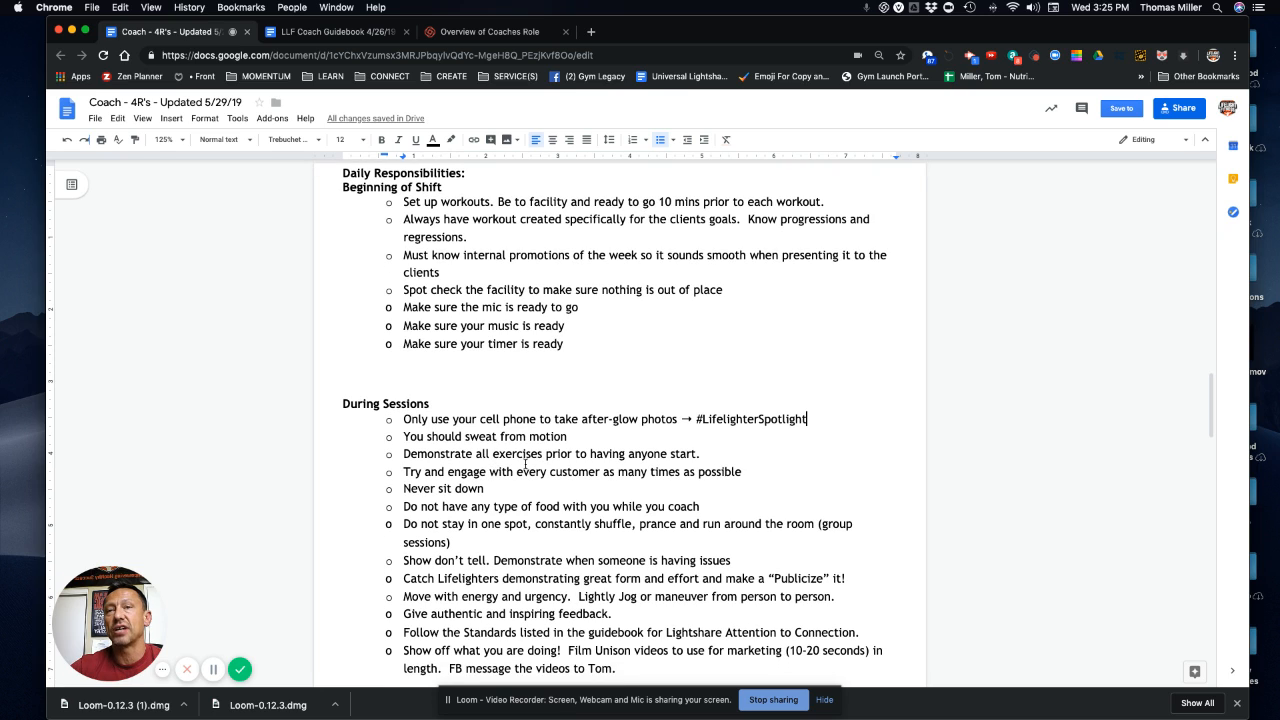
mouse_move(587, 452)
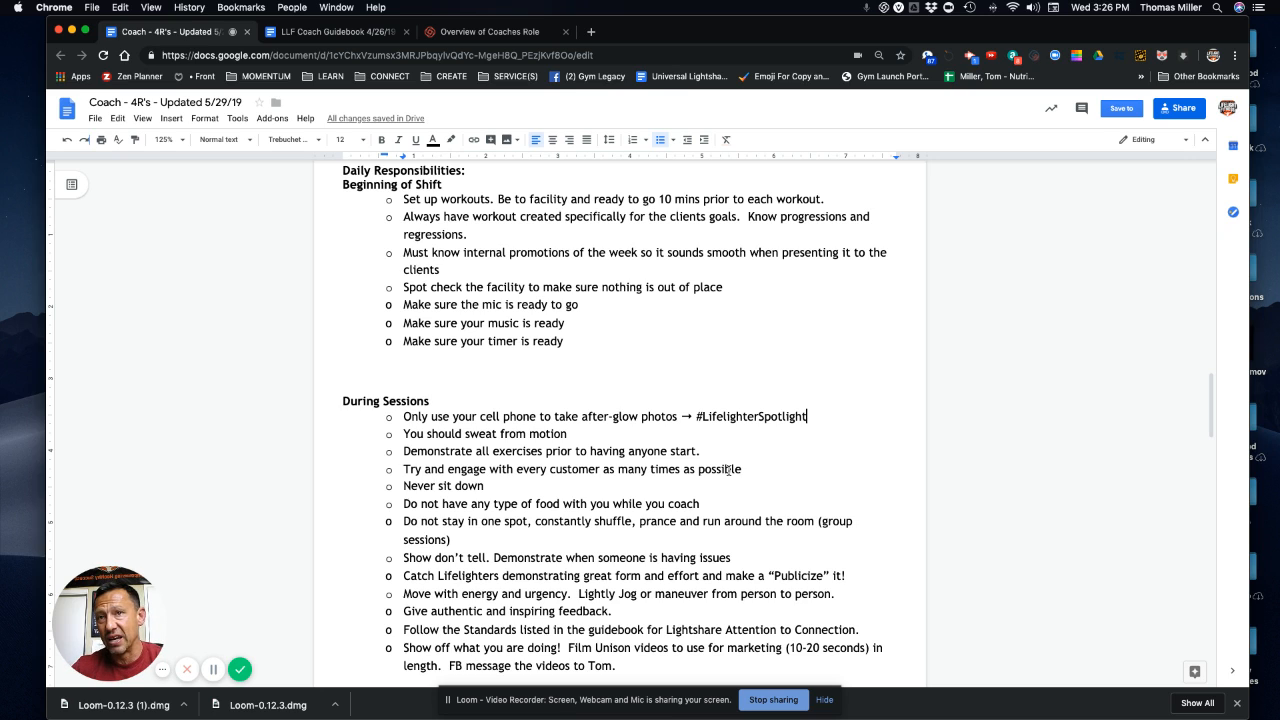
scroll("down", 3)
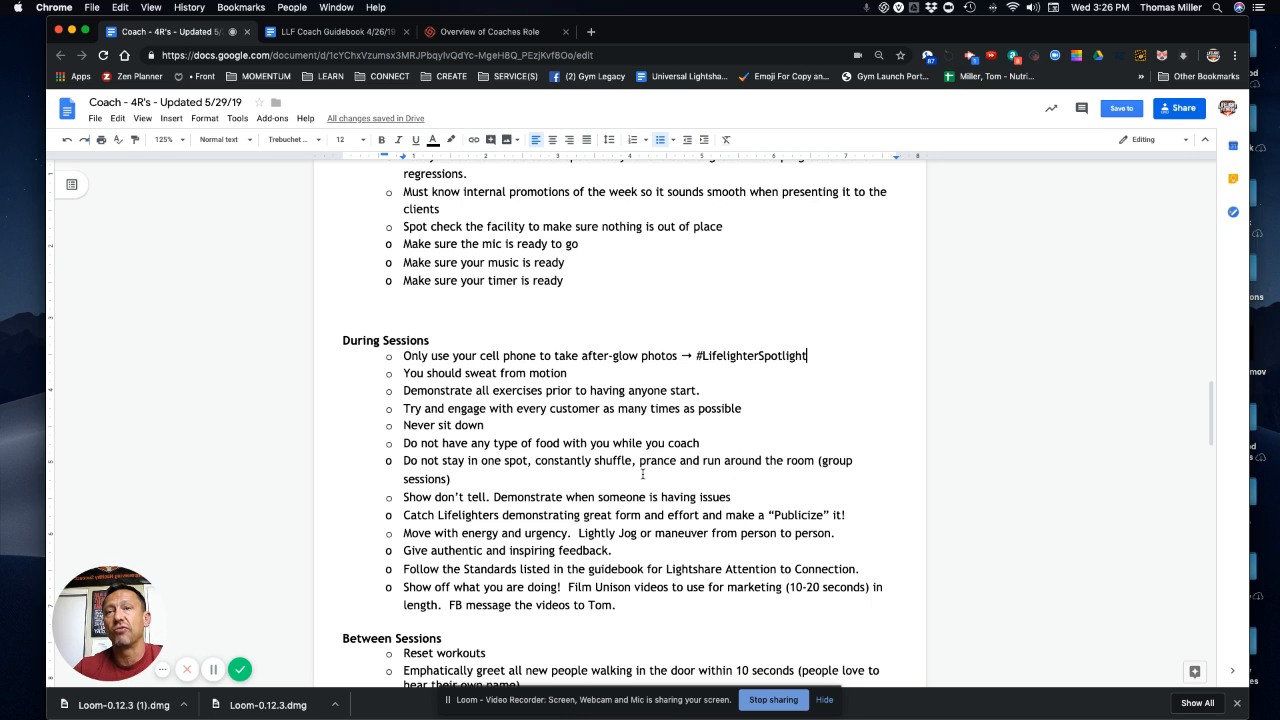
scroll("down", 3)
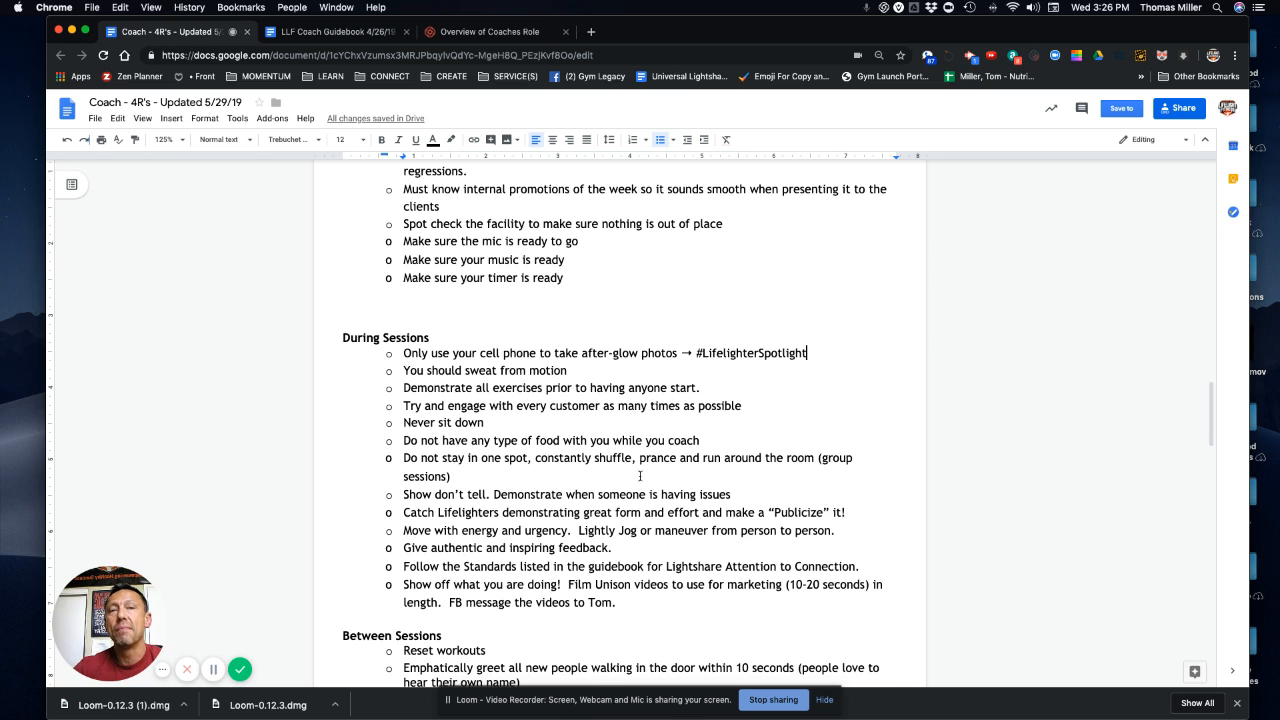
scroll("down", 3)
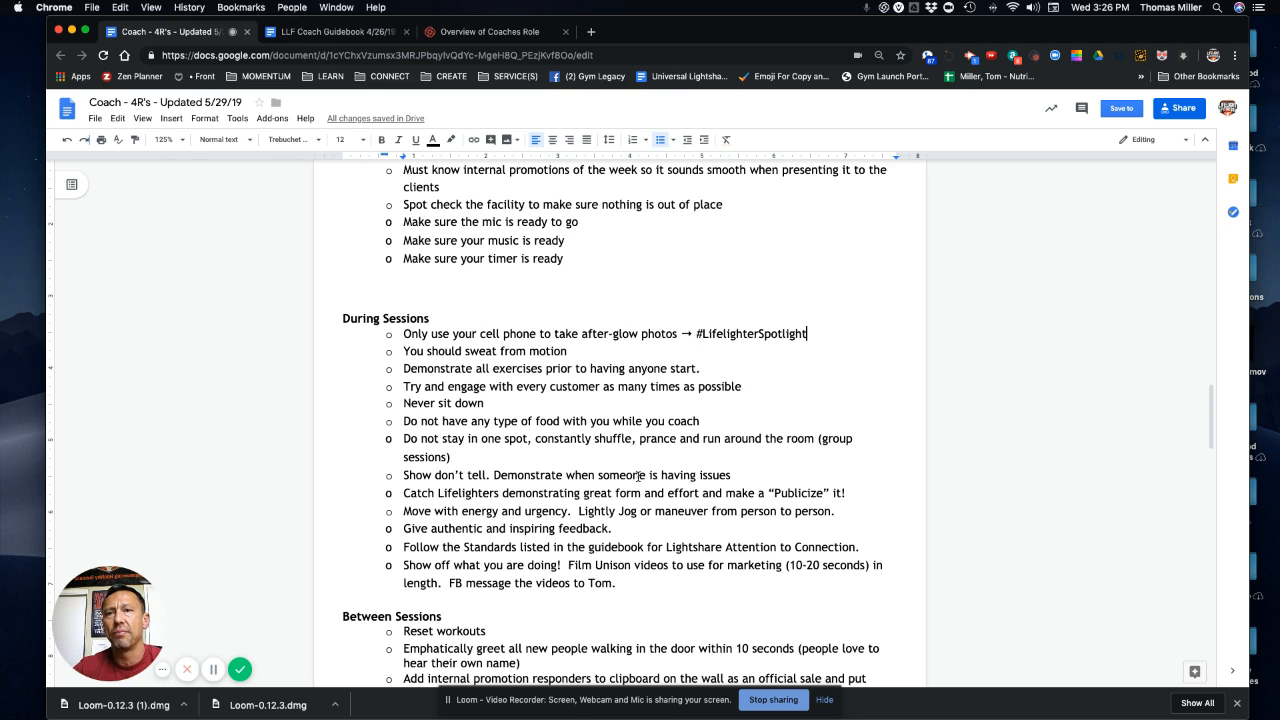
scroll("down", 3)
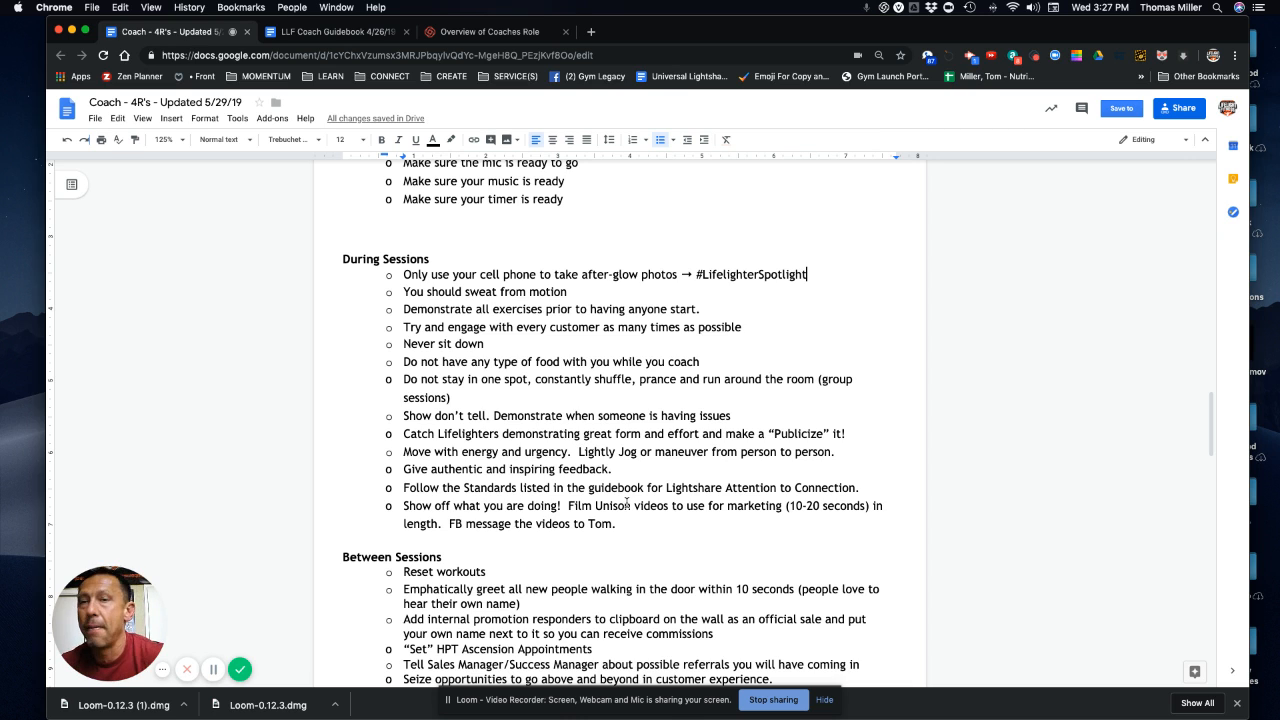
scroll("down", 3)
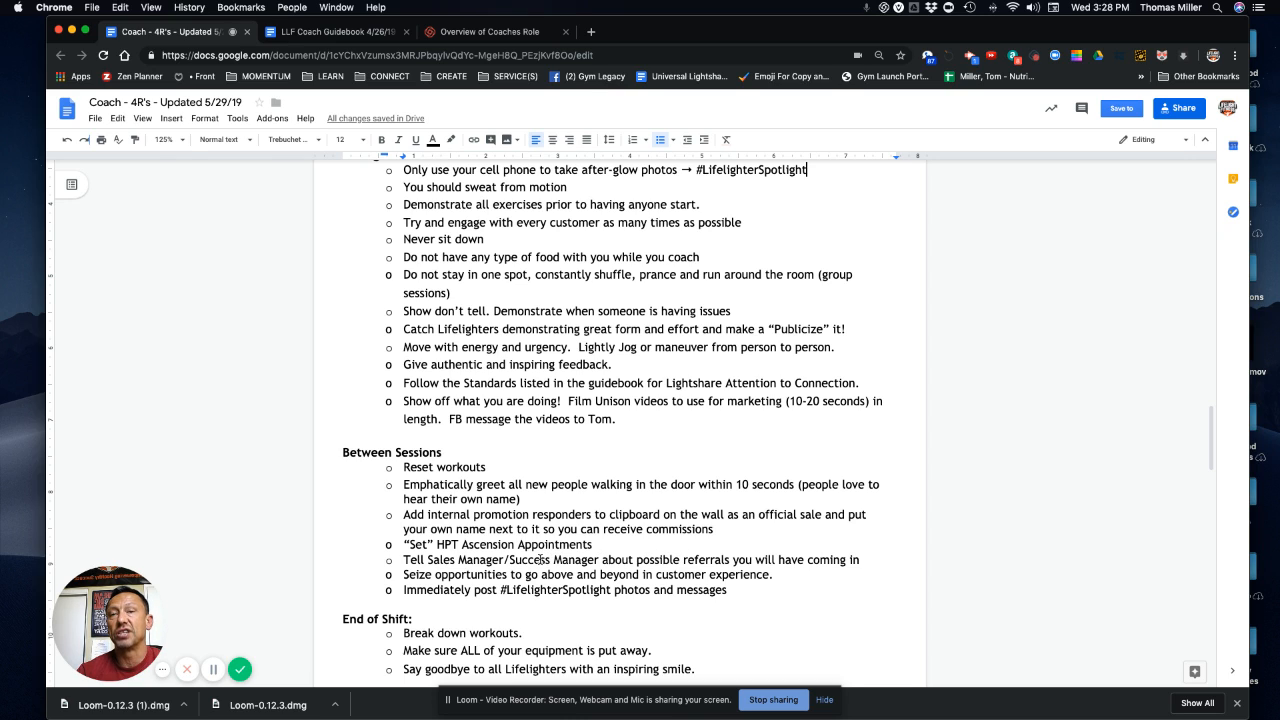
scroll("down", 3)
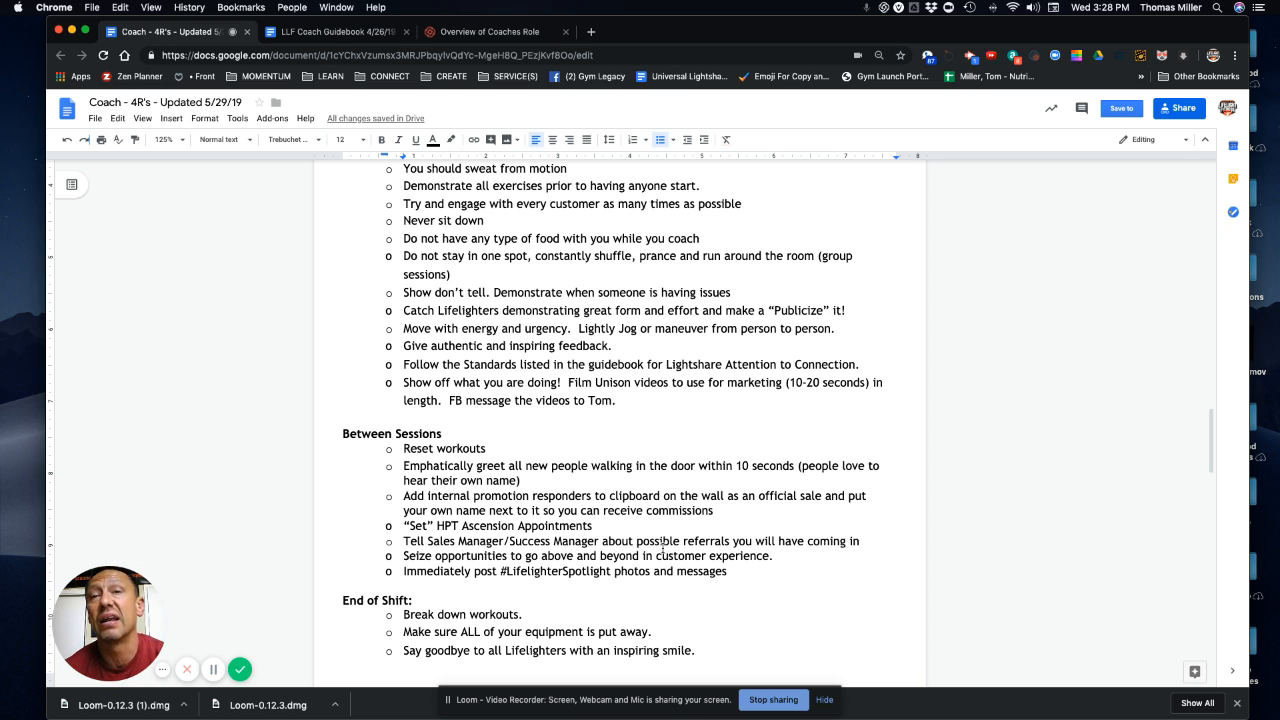
scroll("down", 3)
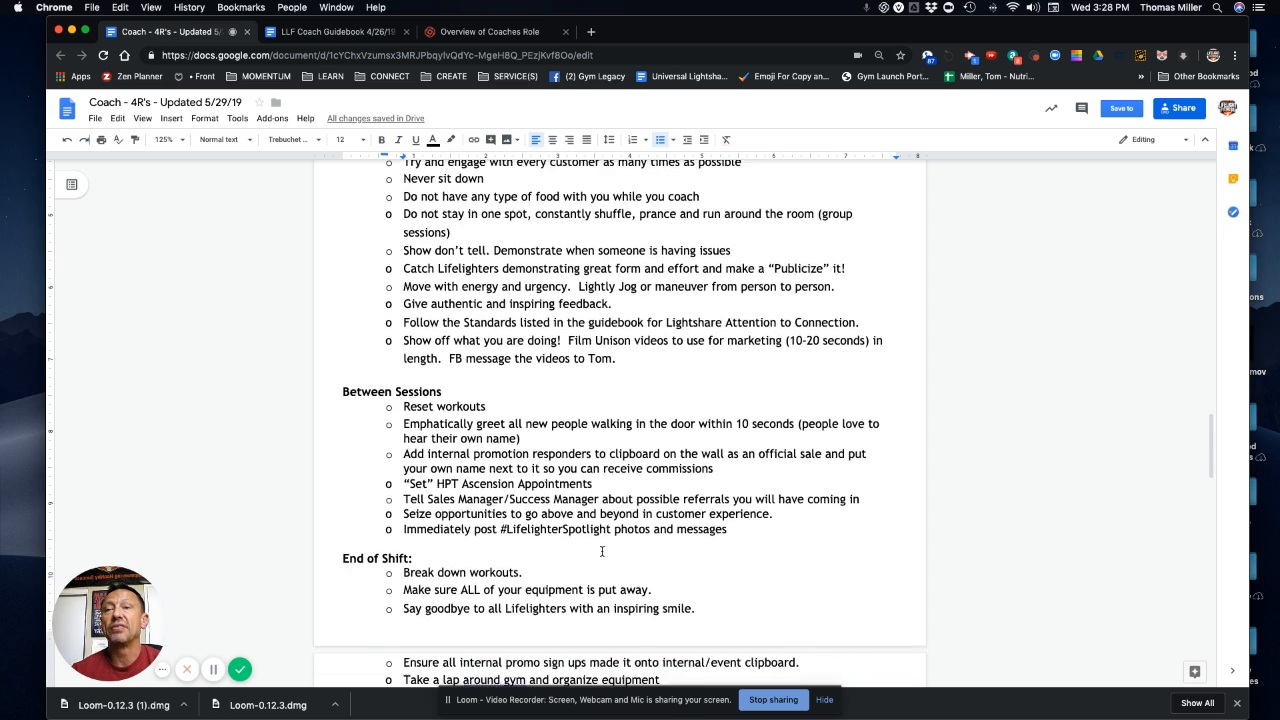
scroll("down", 3)
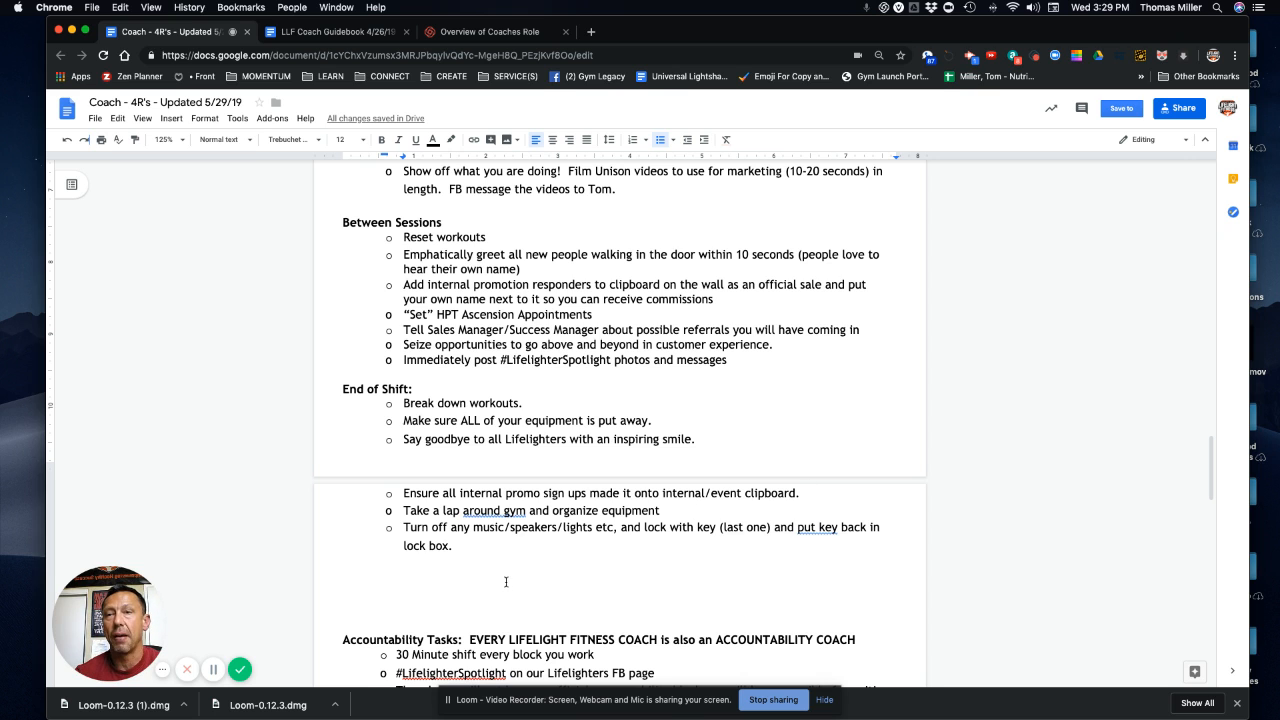
scroll("down", 3)
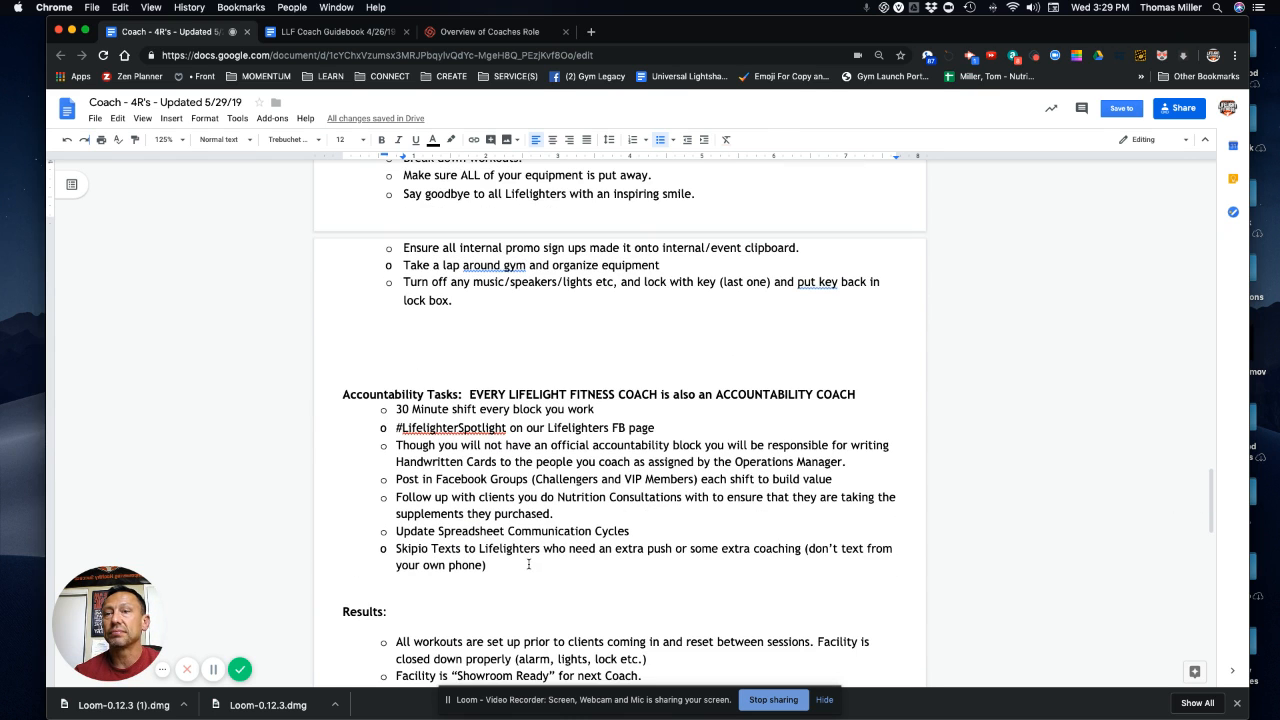
scroll("down", 3)
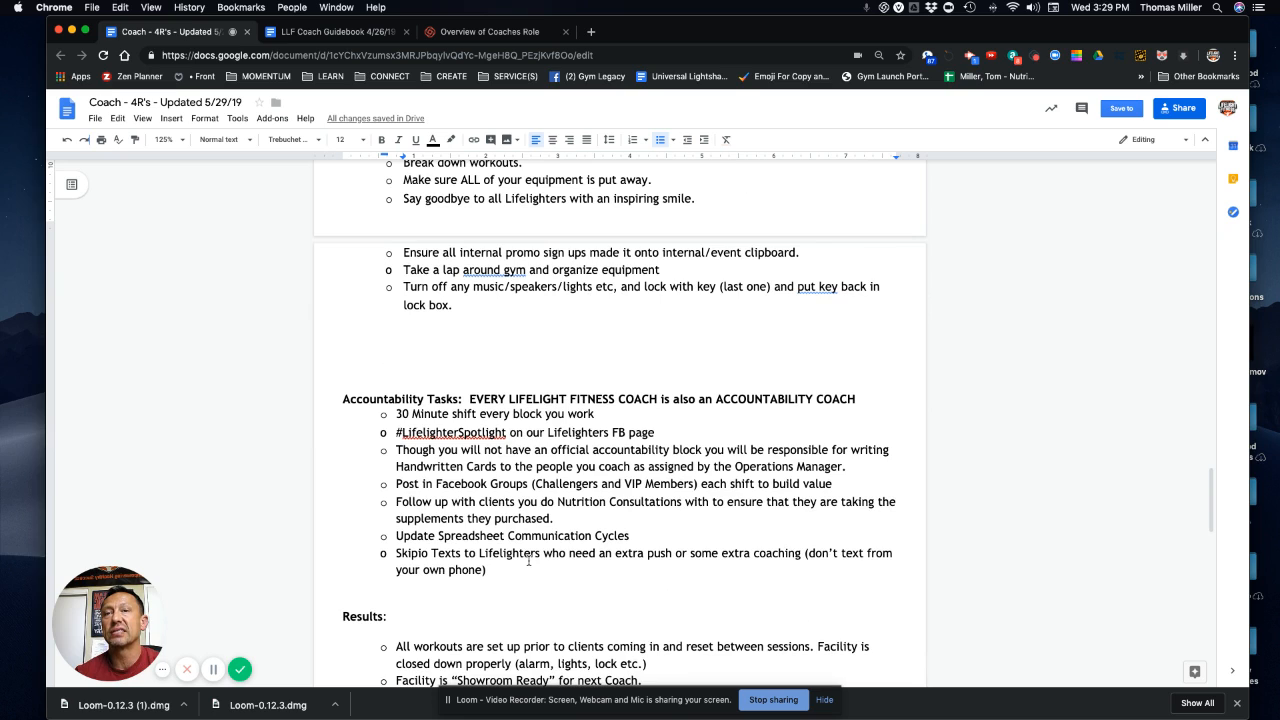